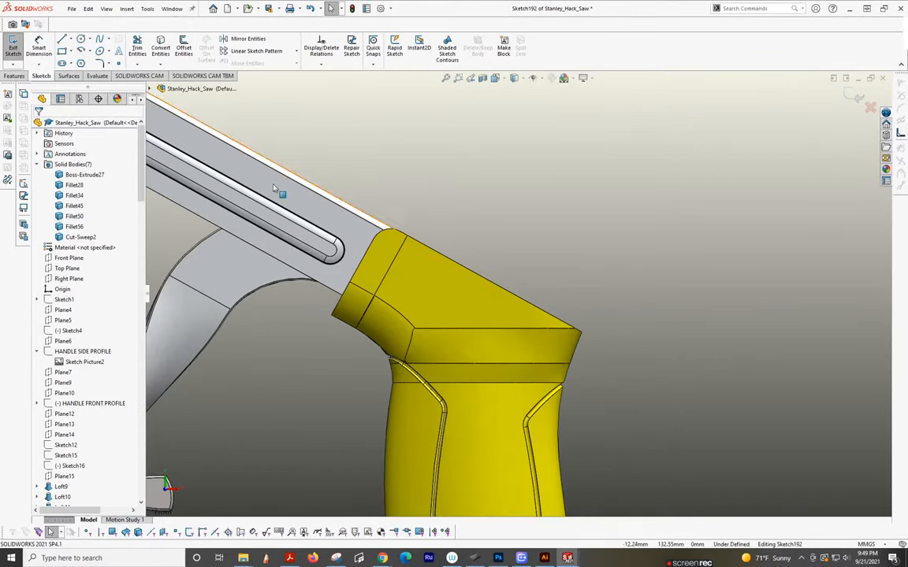
# Offset the handle's top edge outward by 3 in the Front Plane sketch.
pyautogui.click(69, 259)
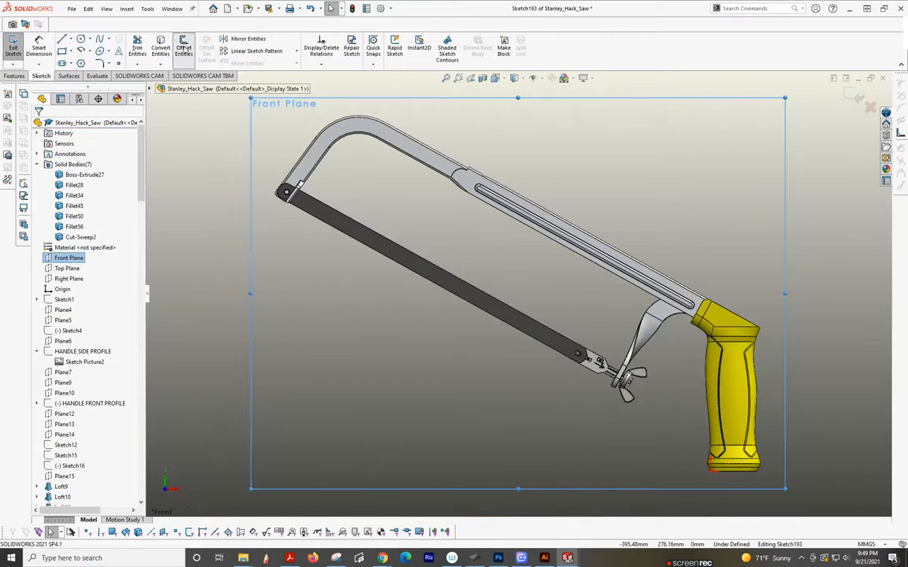
pyautogui.click(183, 47)
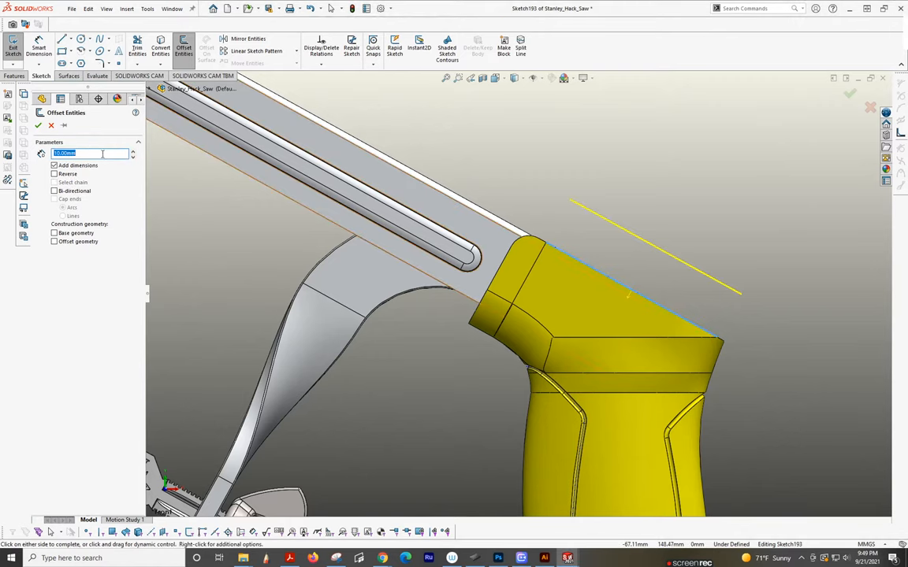
pyautogui.write('3')
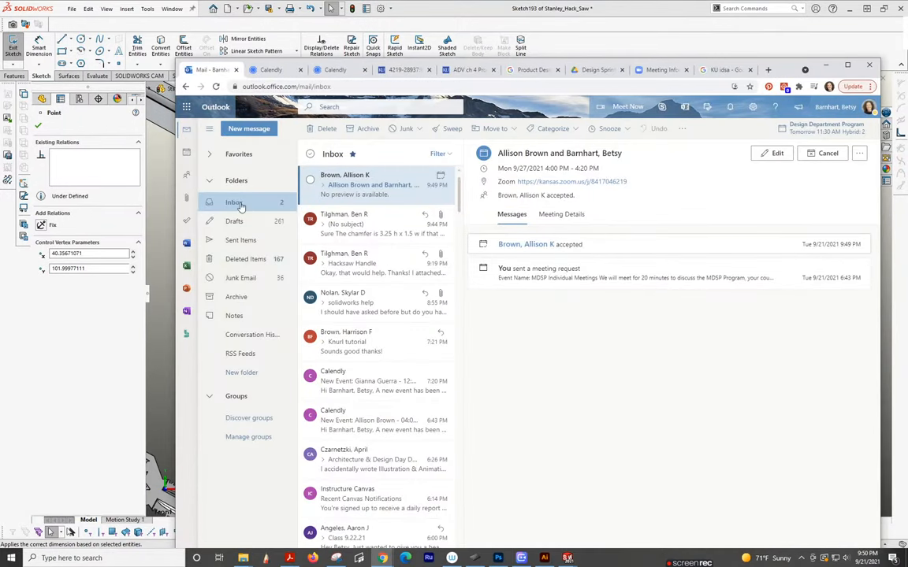
# View the attached photo IMG_2538 of the real handle's chamfered top, then close it.
pyautogui.click(354, 223)
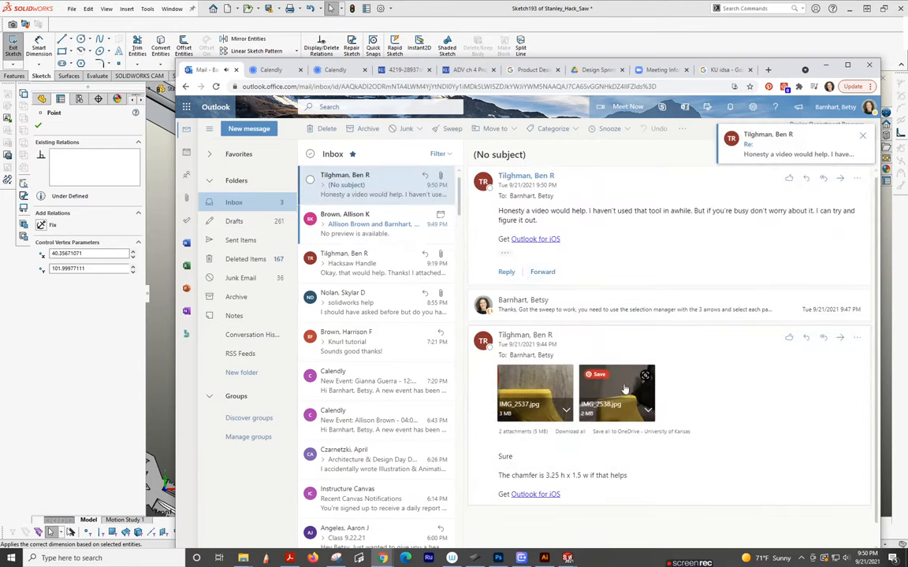
pyautogui.click(618, 394)
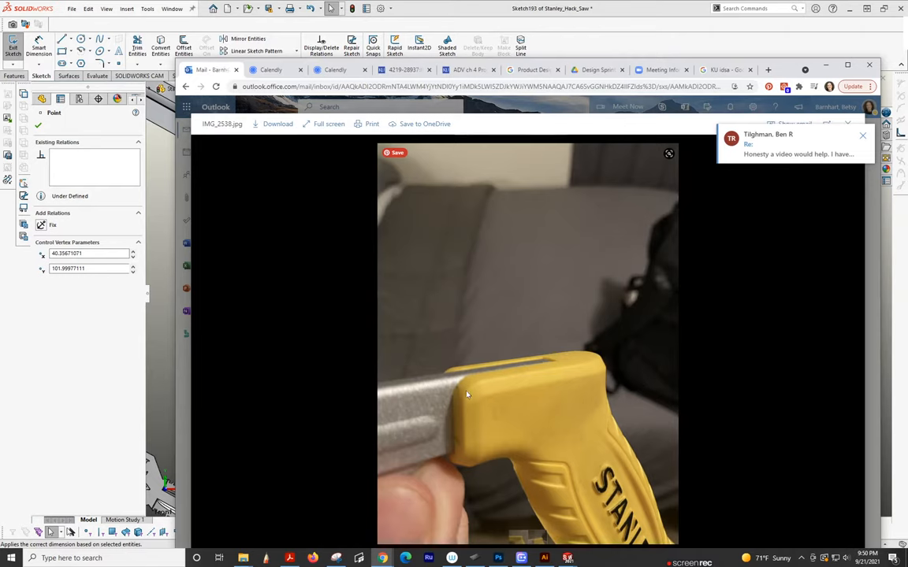
pyautogui.click(862, 135)
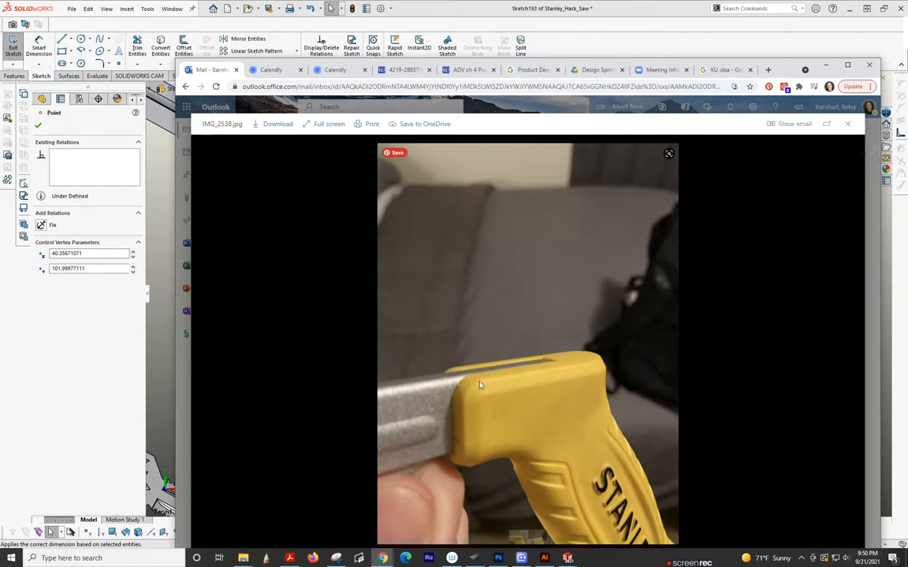
pyautogui.moveTo(476, 418)
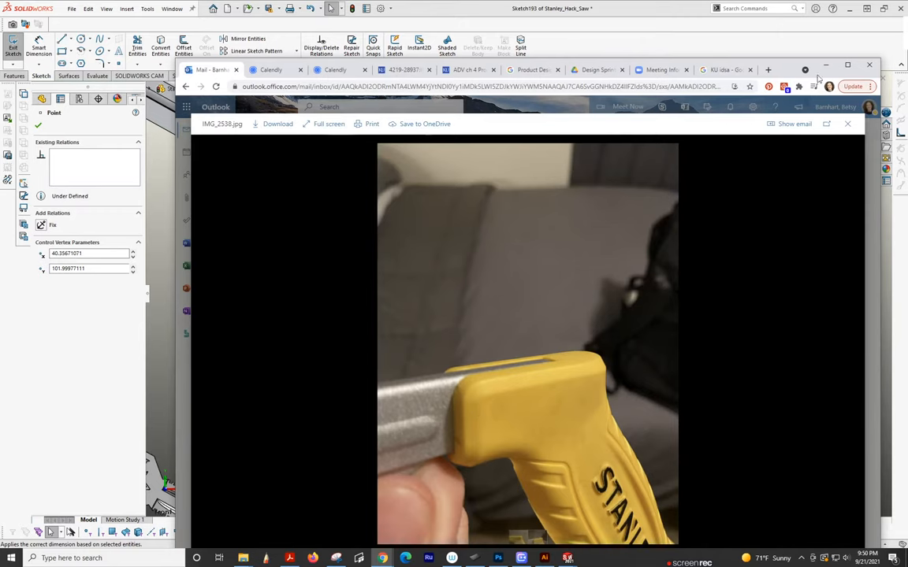
pyautogui.click(848, 123)
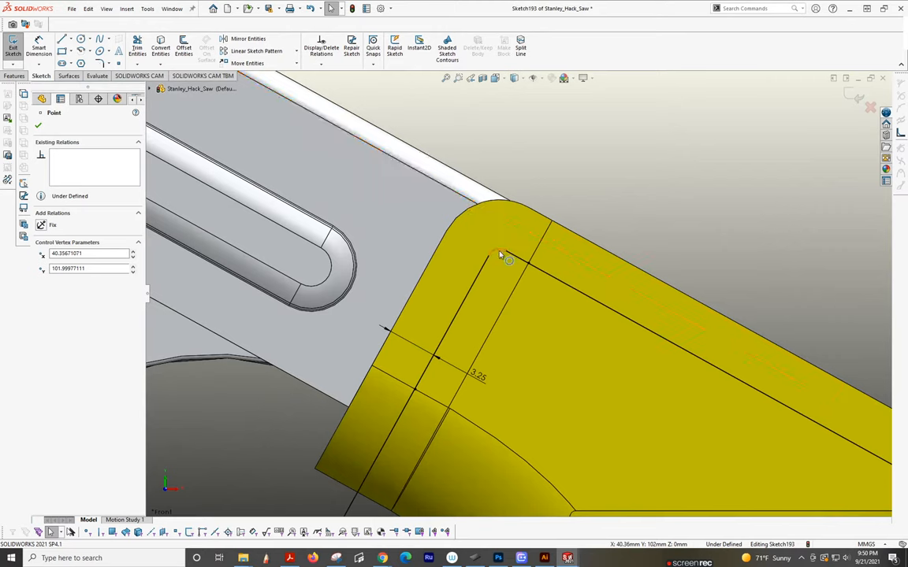
# Add short sketch lines at the handle's top corner and trim the excess.
pyautogui.click(496, 243)
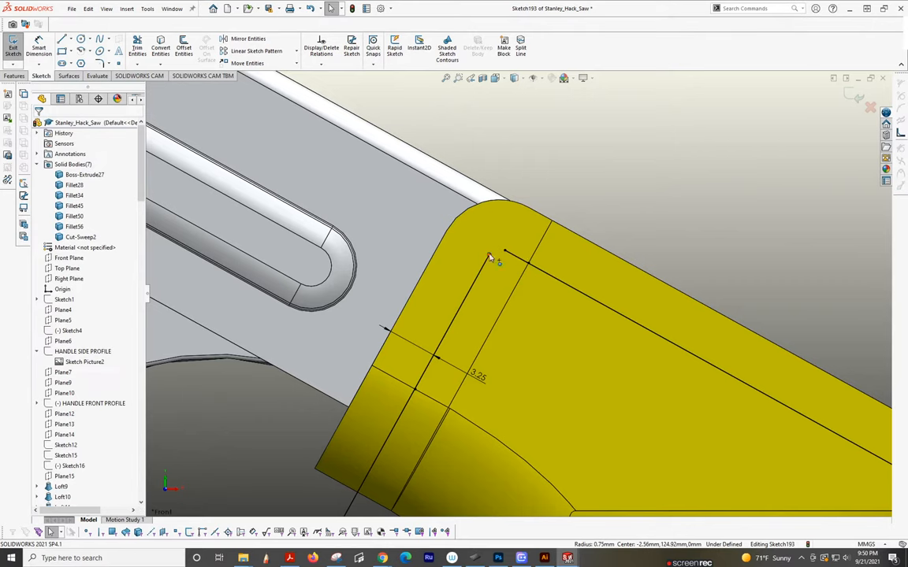
pyautogui.click(460, 228)
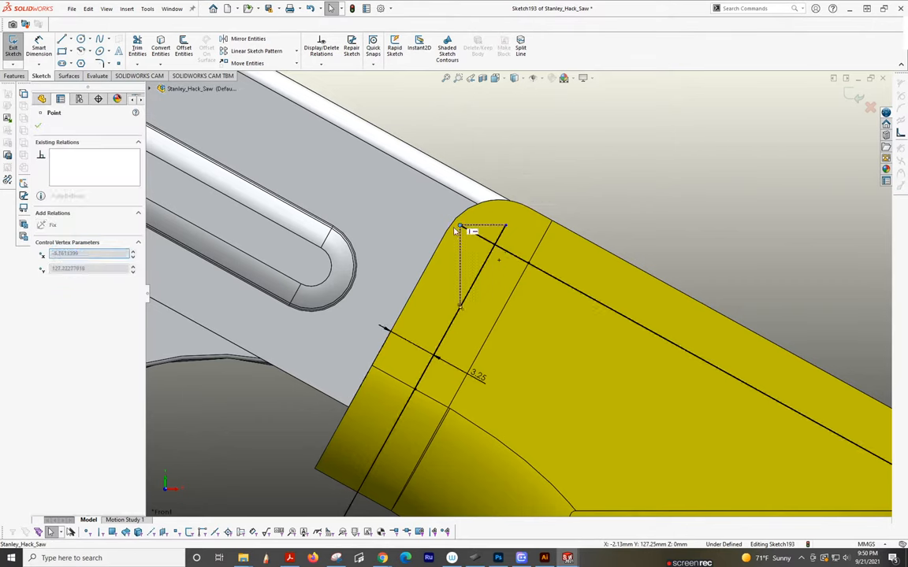
pyautogui.click(137, 44)
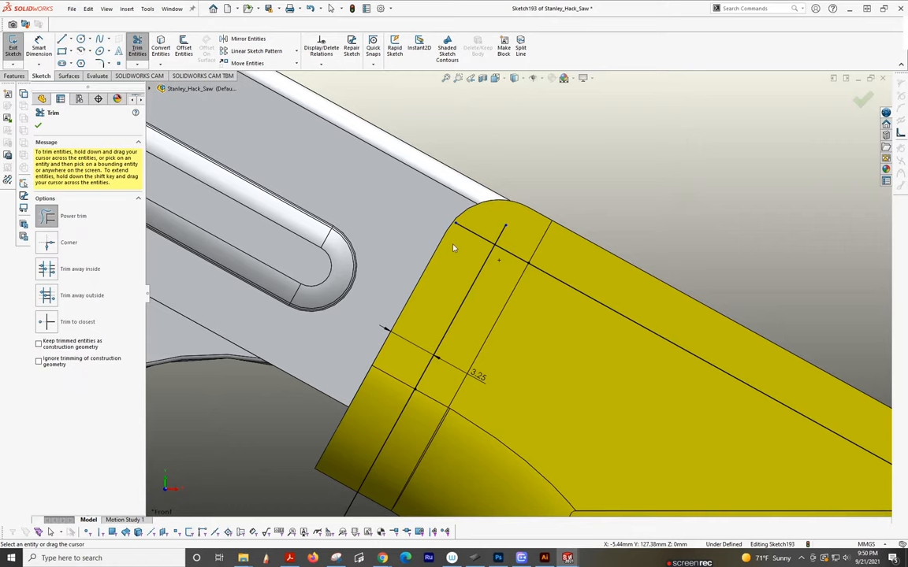
# Round the handle's top sketch corner with a small-radius sketch fillet.
pyautogui.click(41, 100)
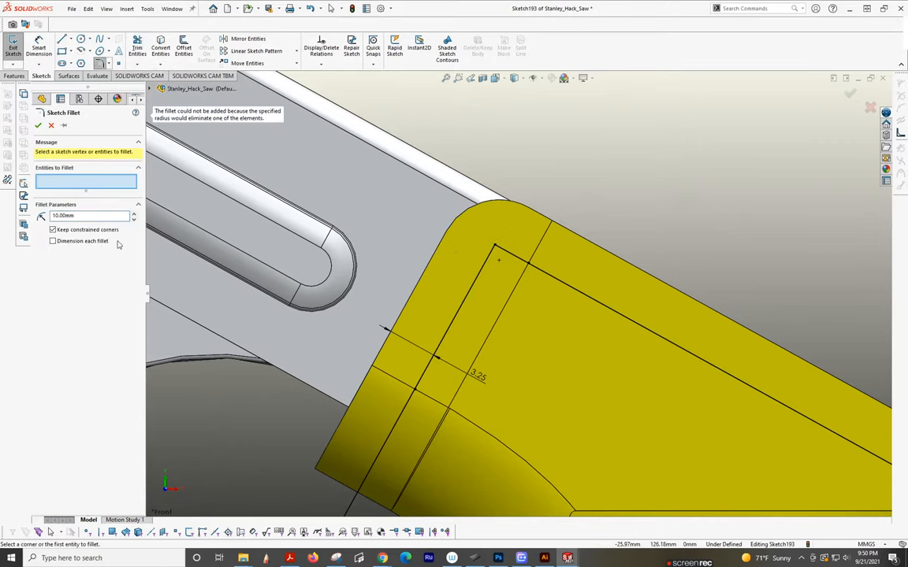
pyautogui.tripleClick(88, 214)
pyautogui.write('2')
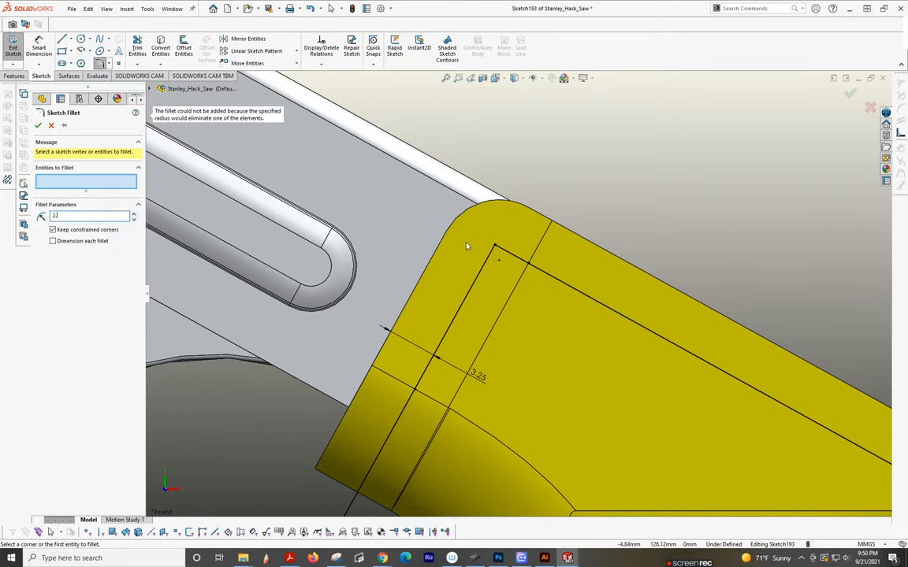
pyautogui.click(498, 260)
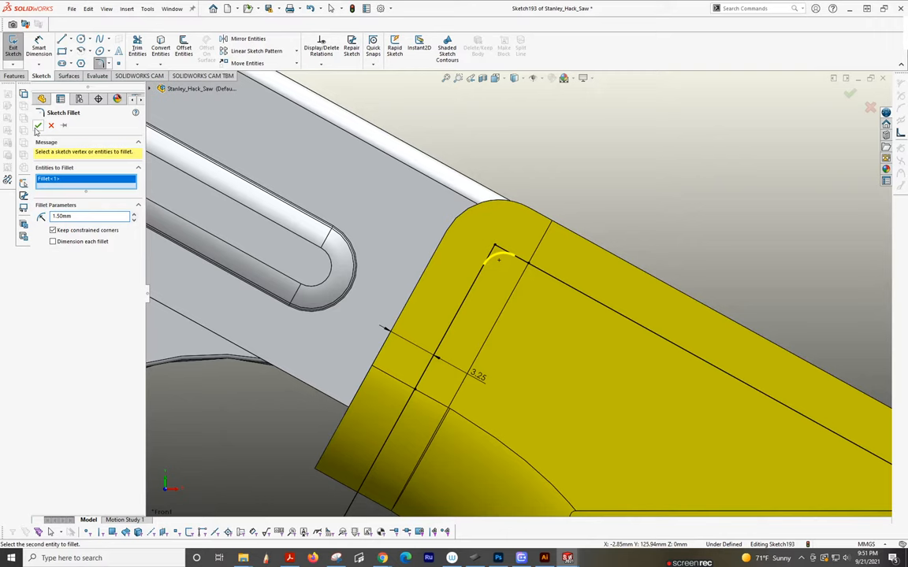
pyautogui.click(38, 126)
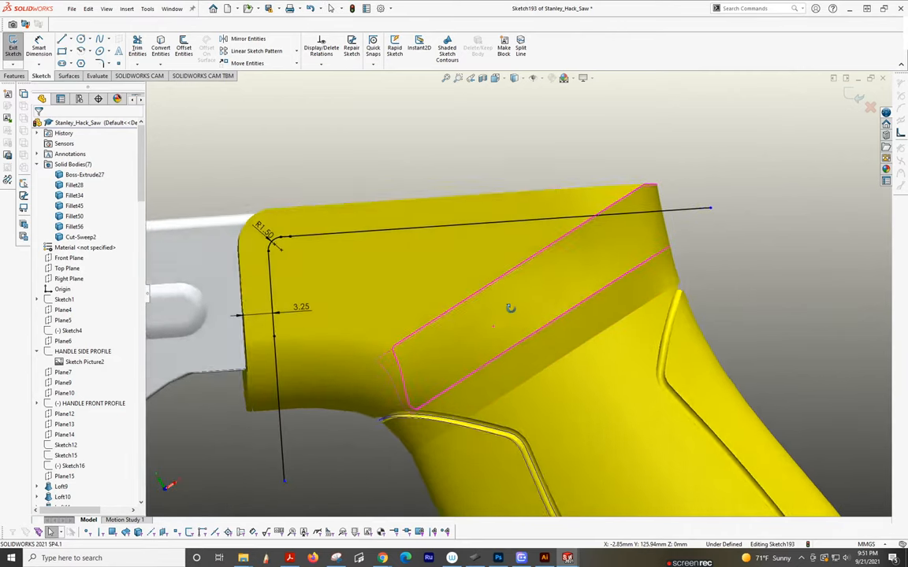
# Project the sketch onto the handle faces as a split line and start a Top Plane sketch.
pyautogui.click(495, 79)
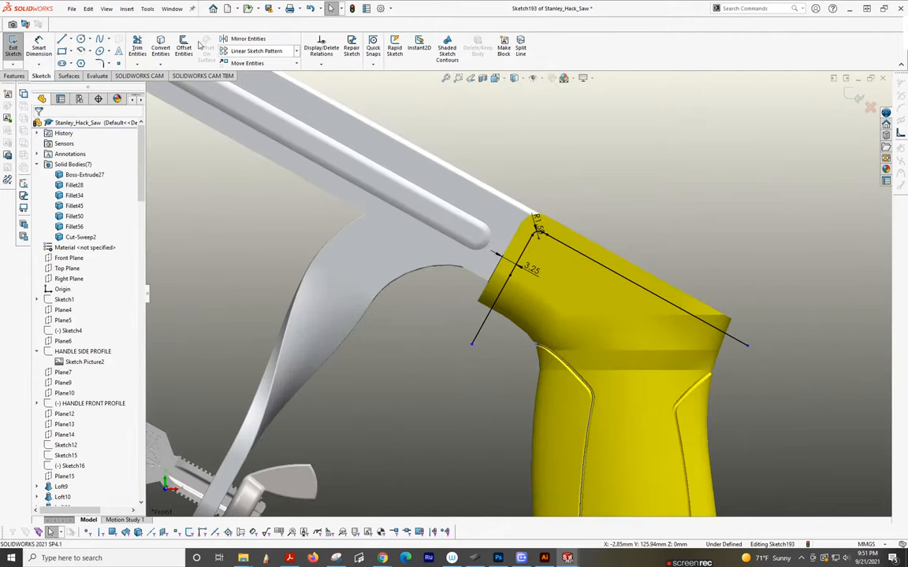
pyautogui.click(521, 44)
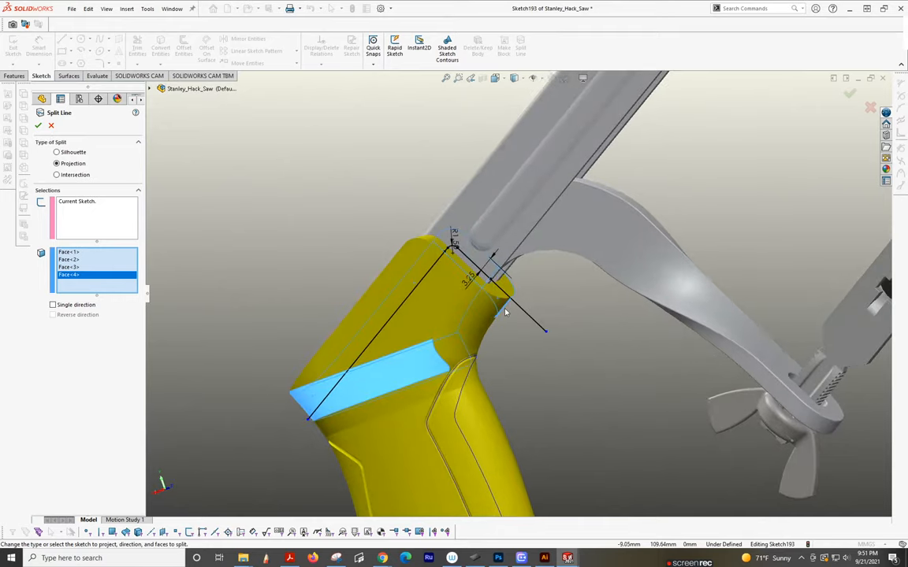
pyautogui.click(343, 347)
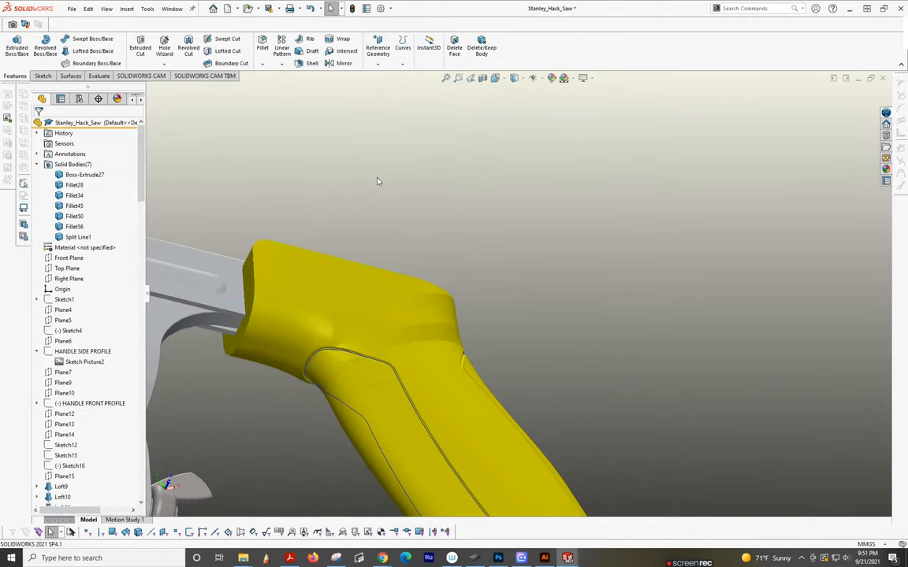
pyautogui.click(514, 78)
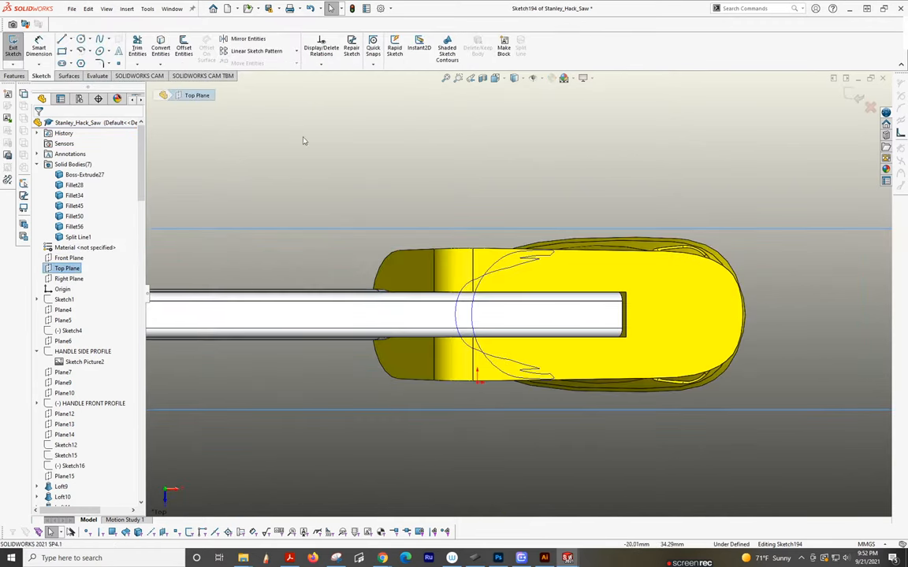
# Offset the handle's outline edge inward with Reverse so a curve follows the slot around the top.
pyautogui.click(183, 48)
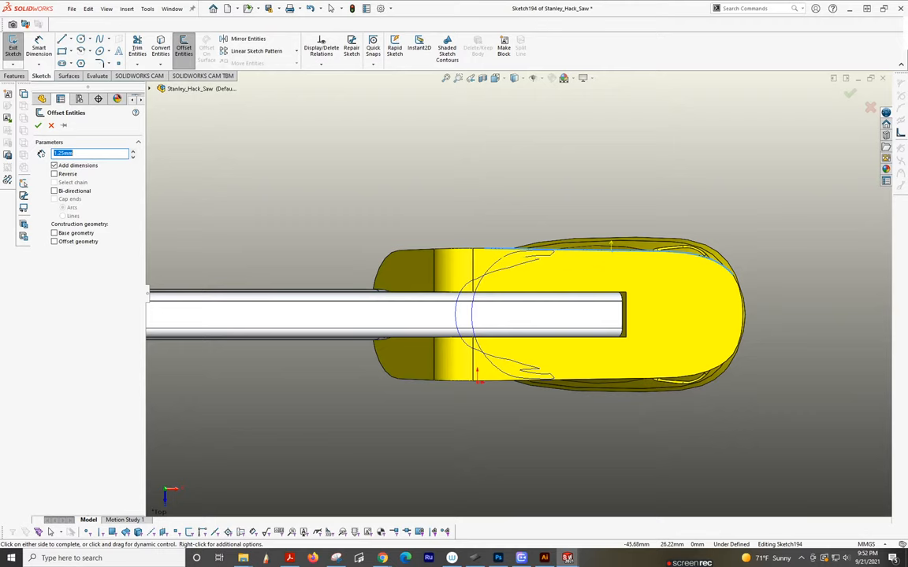
pyautogui.click(53, 173)
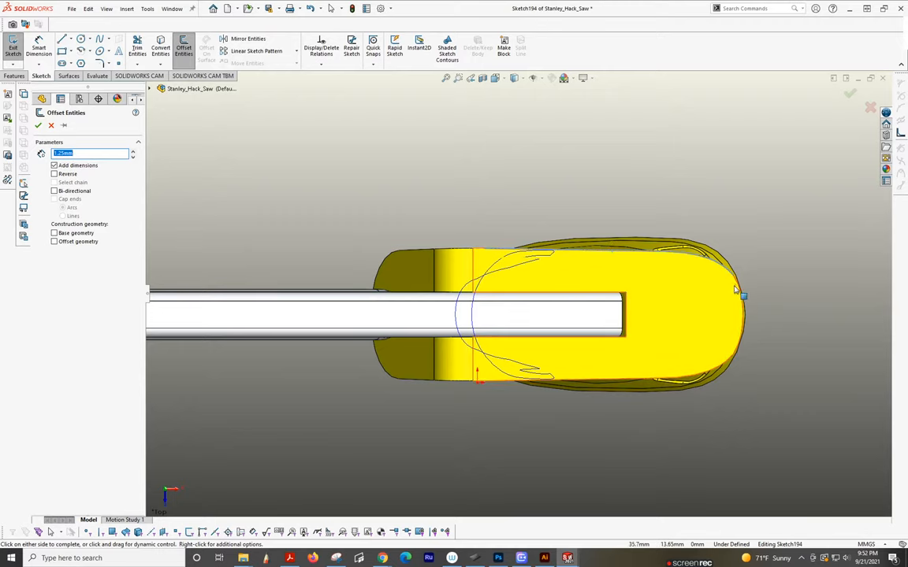
pyautogui.click(53, 165)
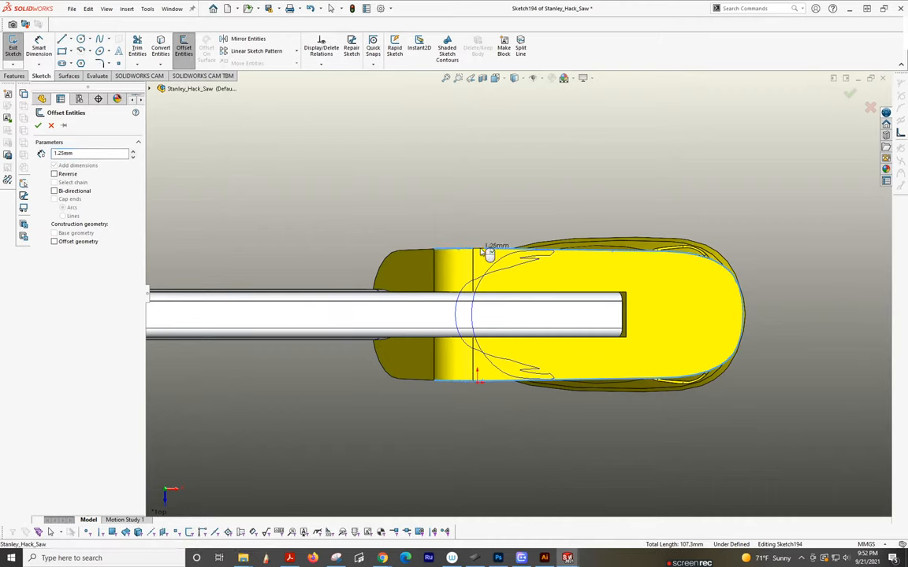
pyautogui.click(55, 173)
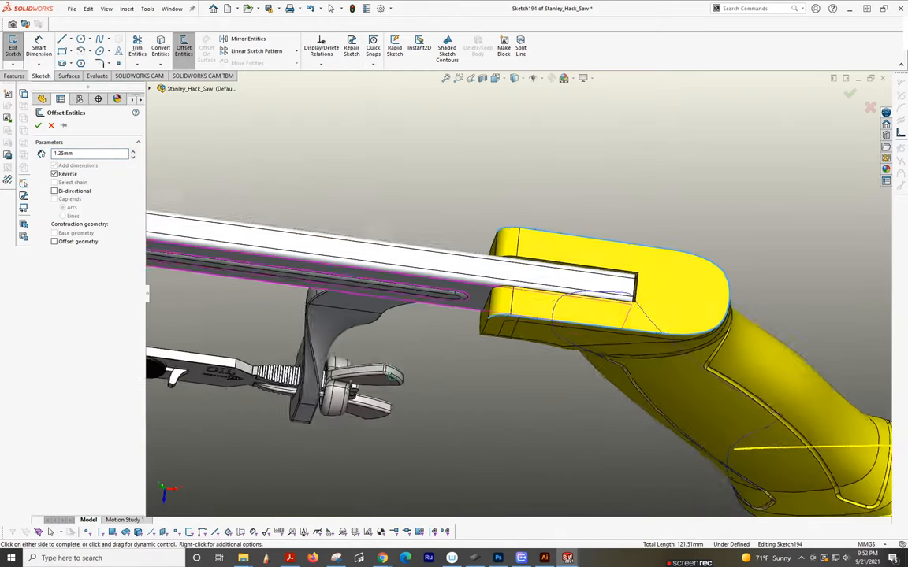
pyautogui.click(37, 126)
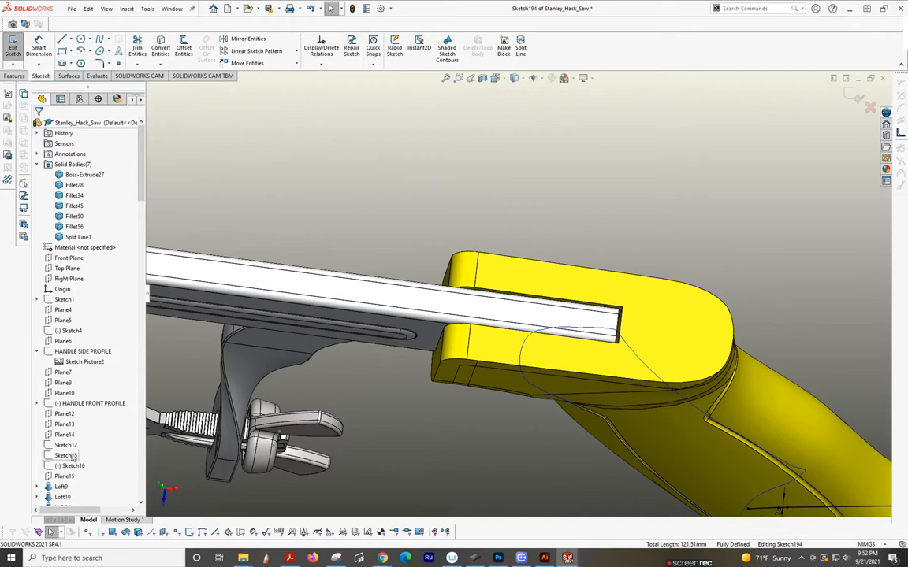
pyautogui.scroll(-3)
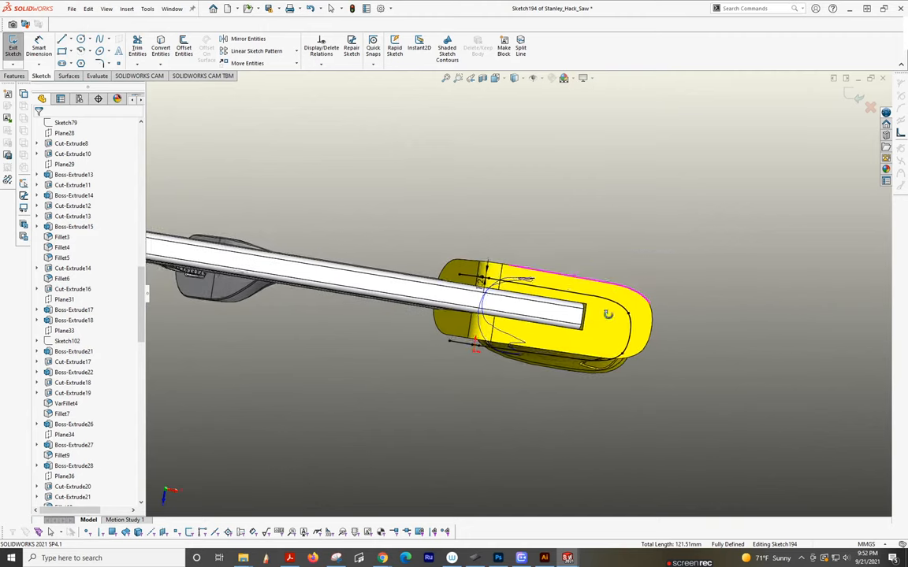
# From Top view, drag the offset curve's end onto the handle edge to make it coincident.
pyautogui.click(495, 77)
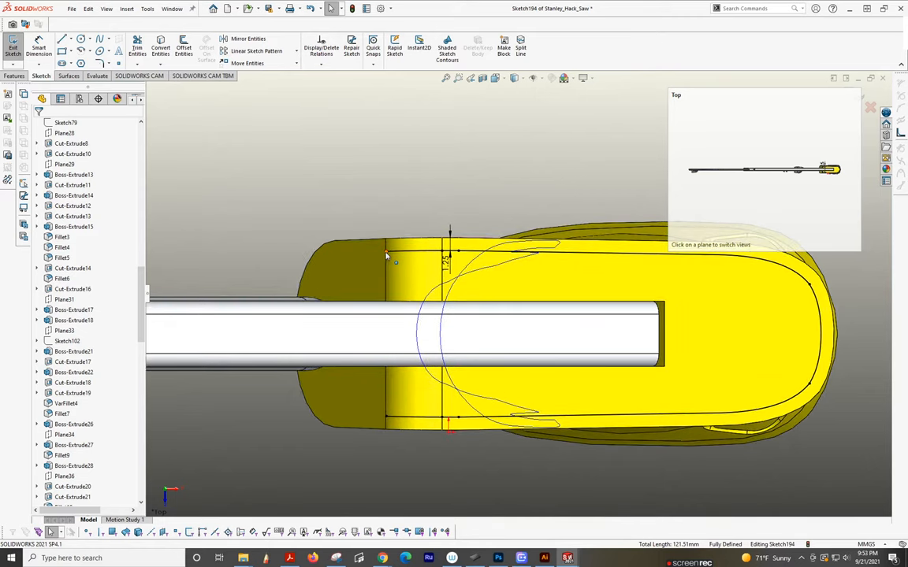
pyautogui.click(416, 252)
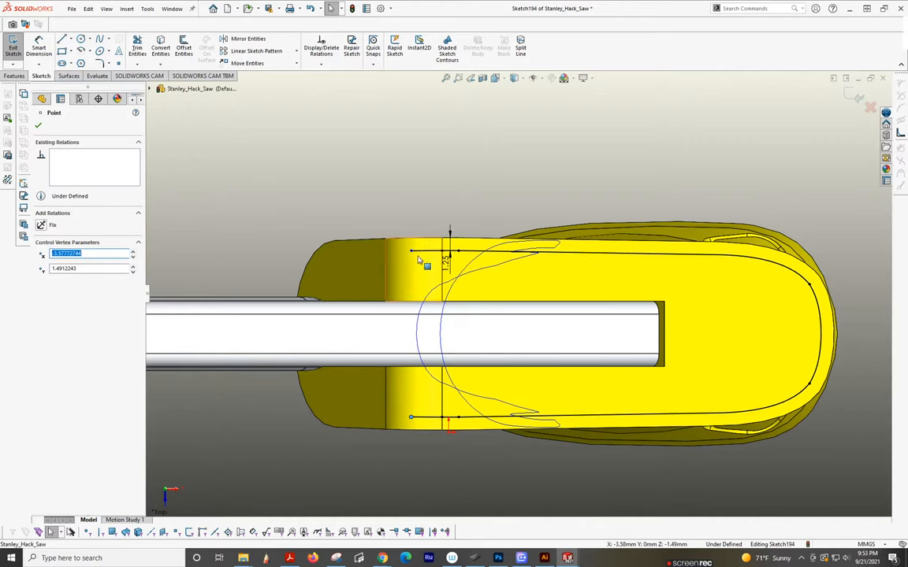
pyautogui.moveTo(432, 142)
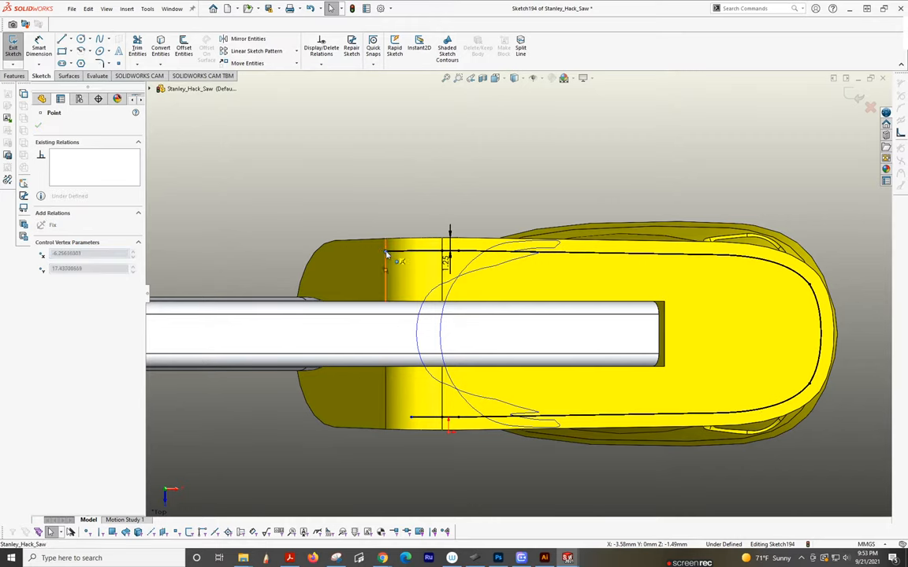
pyautogui.moveTo(386, 260); pyautogui.dragTo(386, 419)
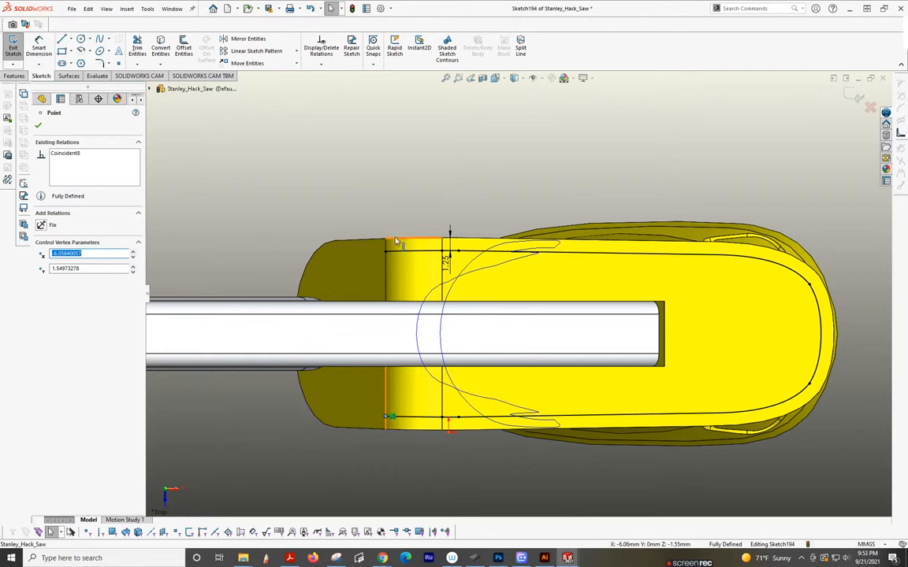
pyautogui.click(520, 47)
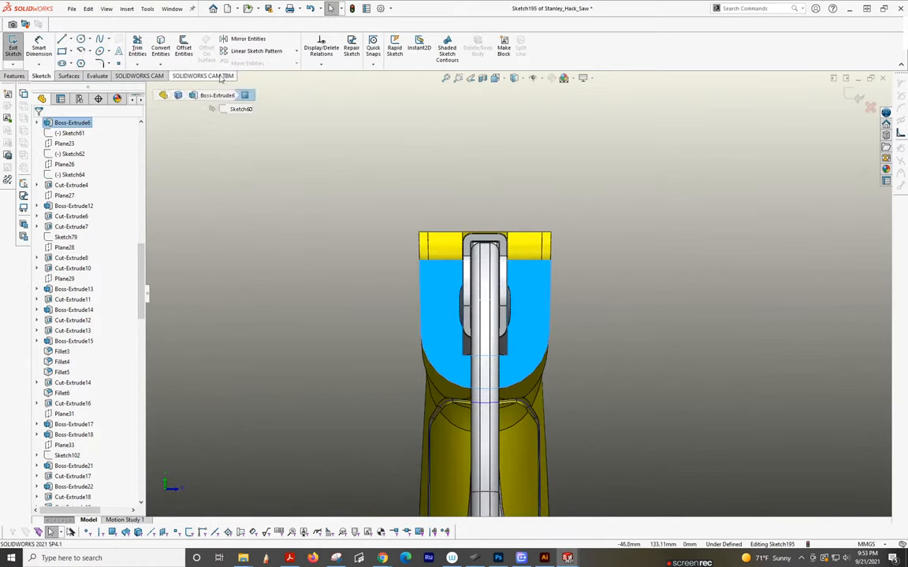
# Offset the handle edges with Reverse into the front-face sketch, redoing the first attempt.
pyautogui.click(183, 45)
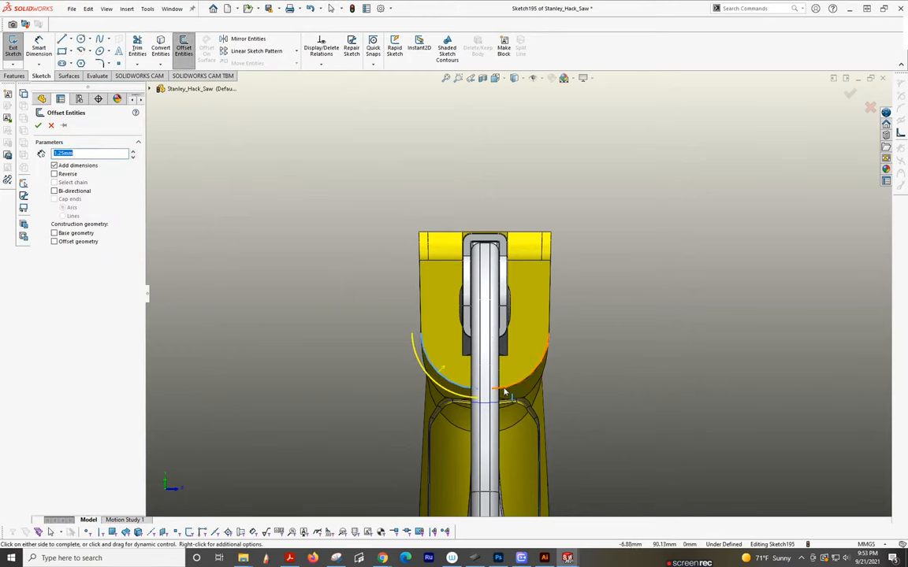
pyautogui.click(38, 126)
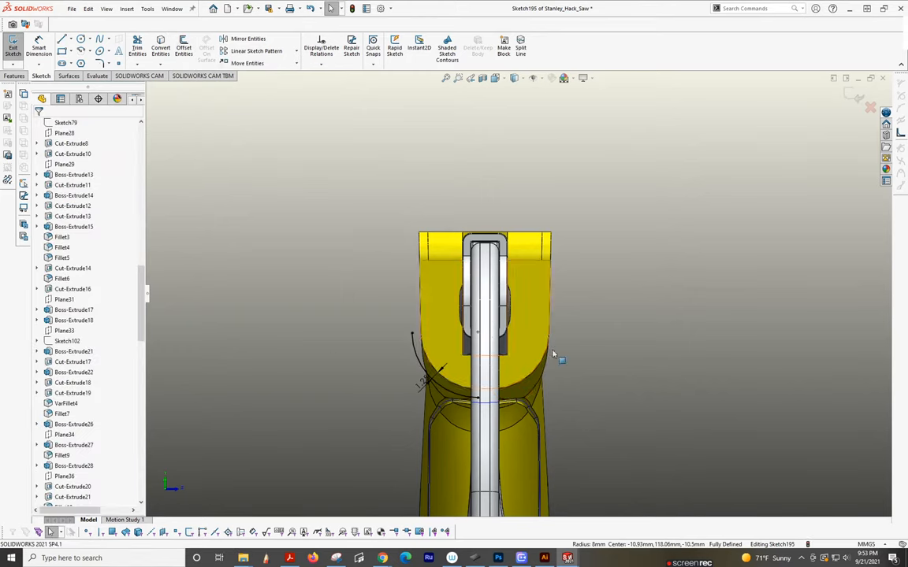
pyautogui.click(183, 46)
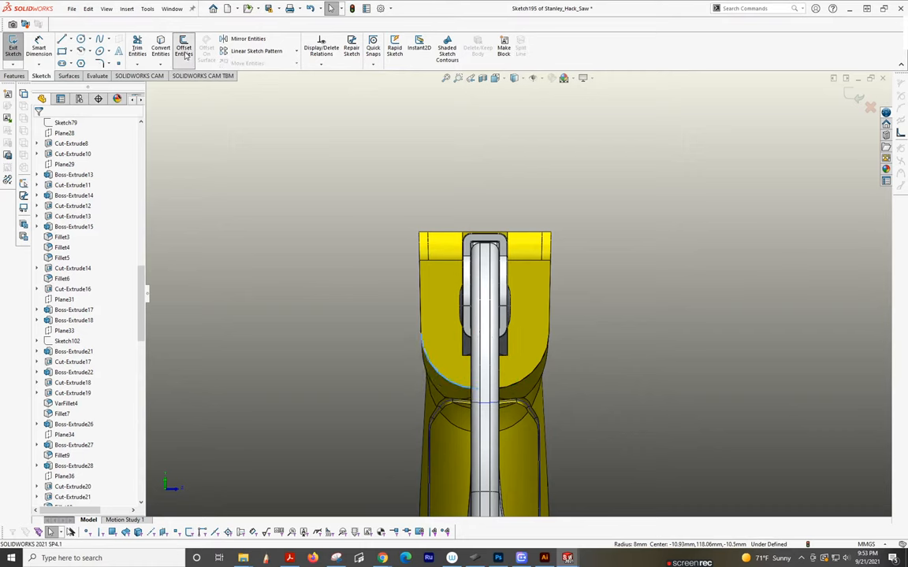
pyautogui.click(183, 47)
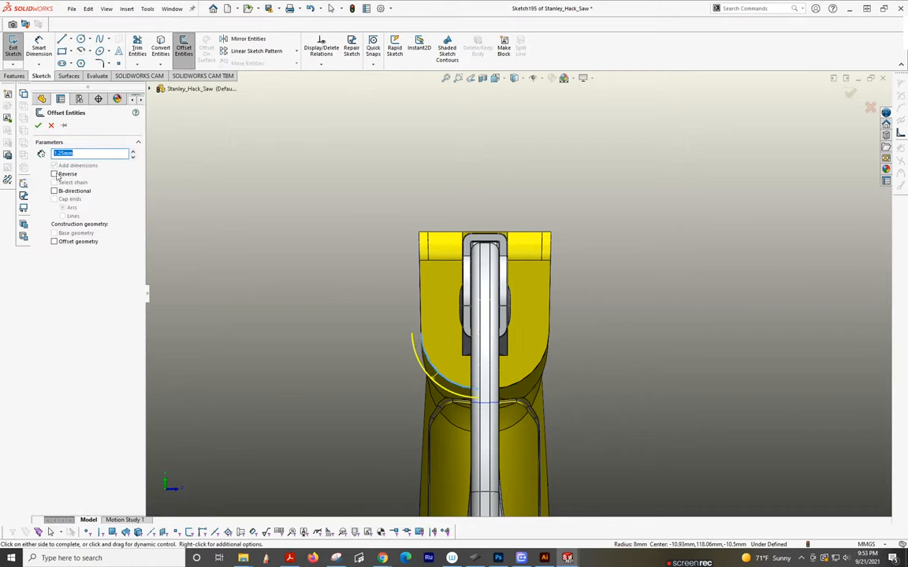
pyautogui.click(55, 173)
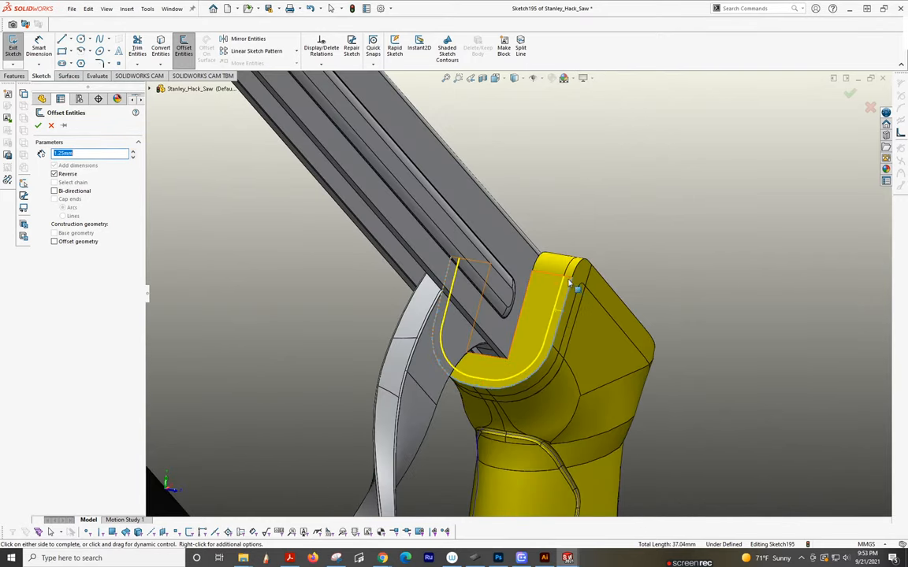
pyautogui.click(38, 126)
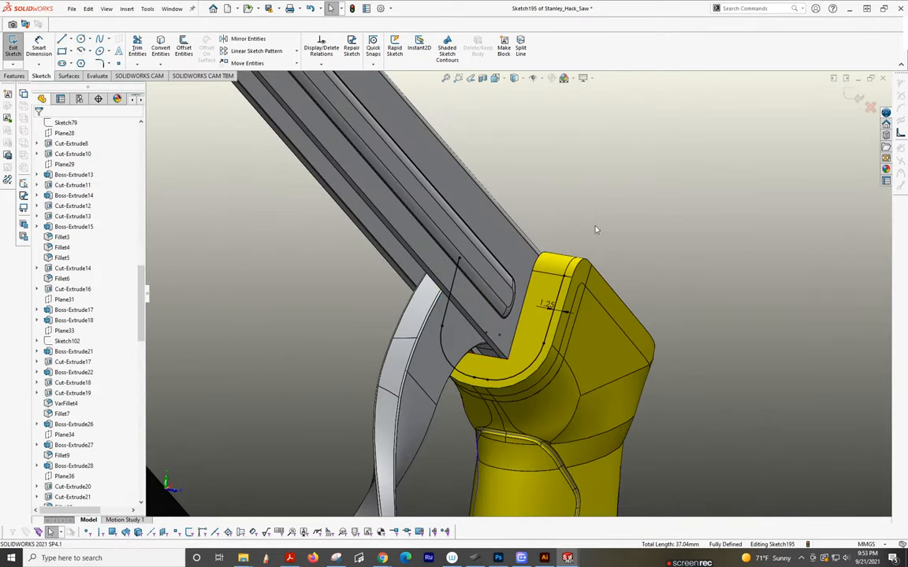
# Split the handle's top face along the new offset curve with a projection split line.
pyautogui.click(521, 46)
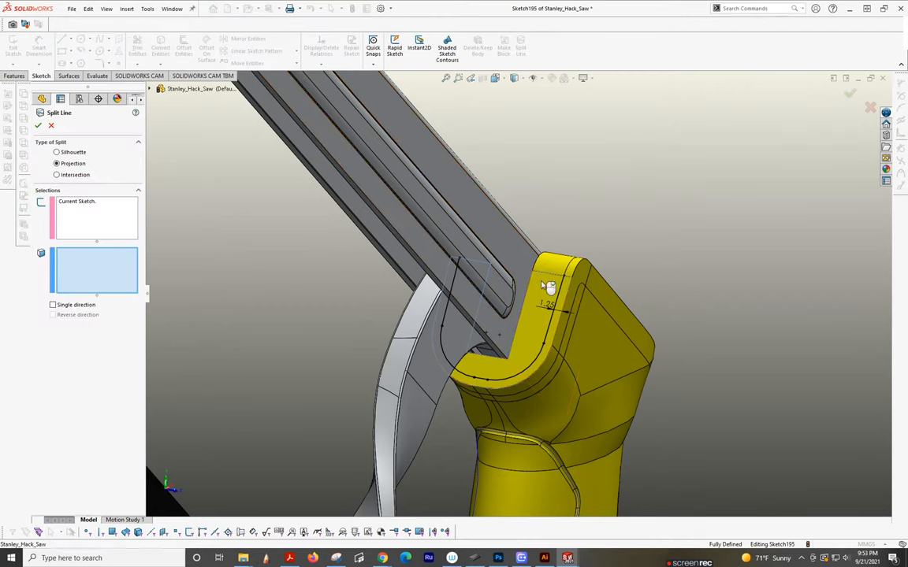
pyautogui.click(520, 339)
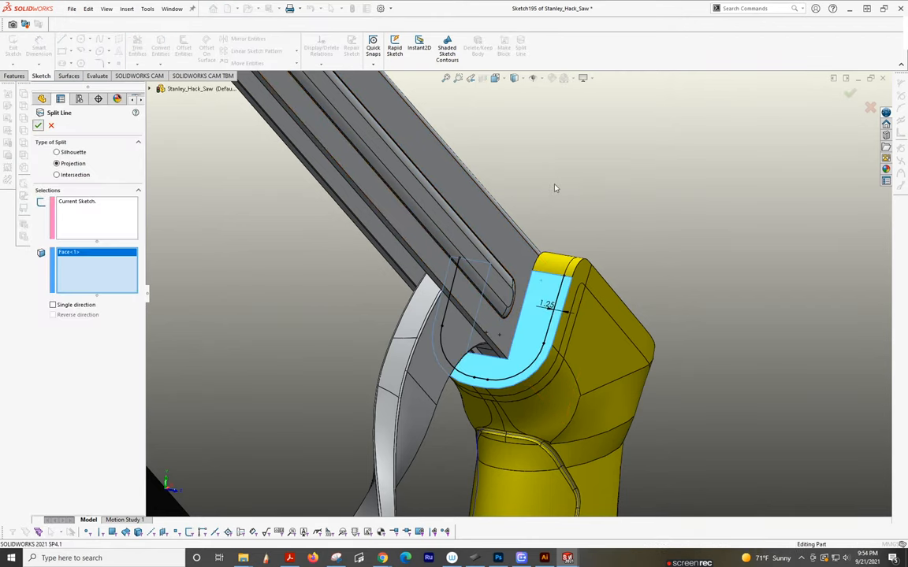
pyautogui.click(38, 126)
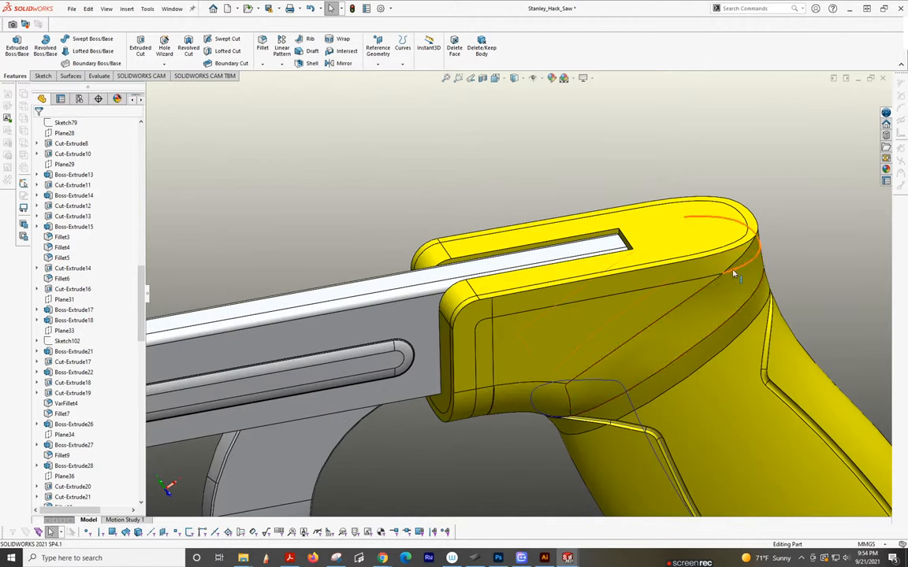
pyautogui.moveTo(719, 281)
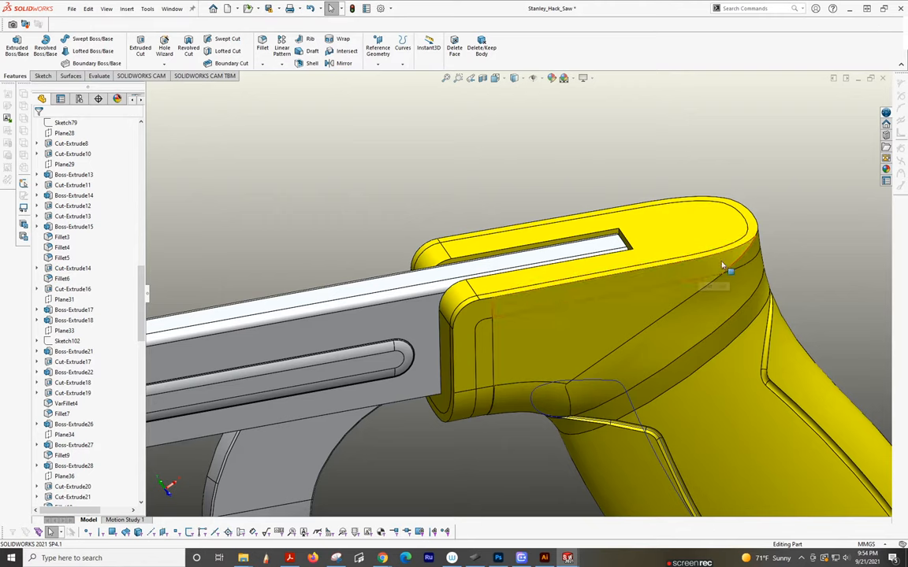
pyautogui.moveTo(512, 290)
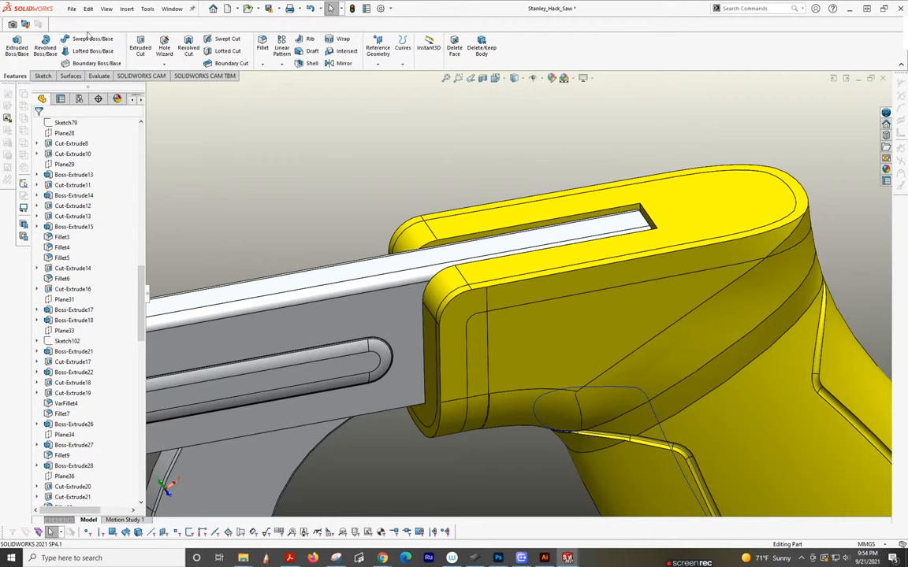
pyautogui.moveTo(93, 50)
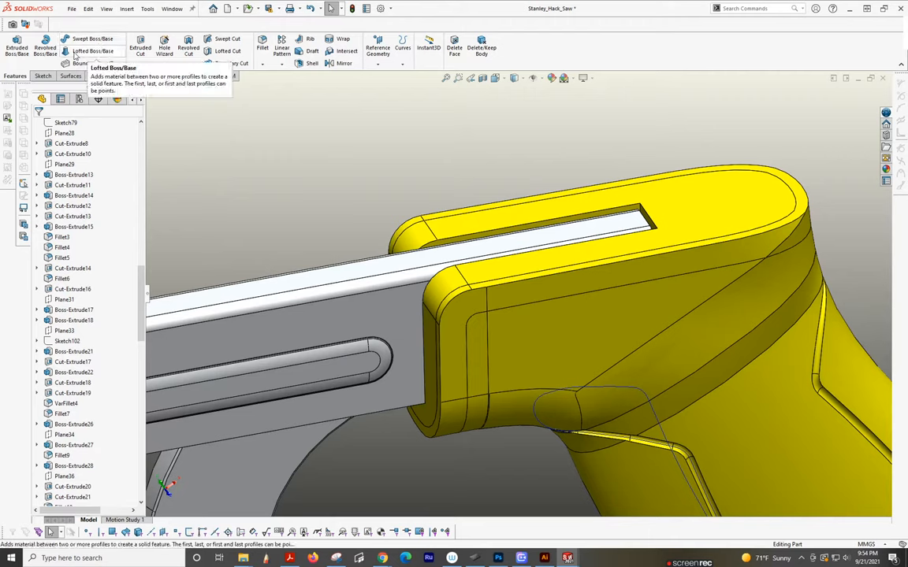
pyautogui.moveTo(123, 55)
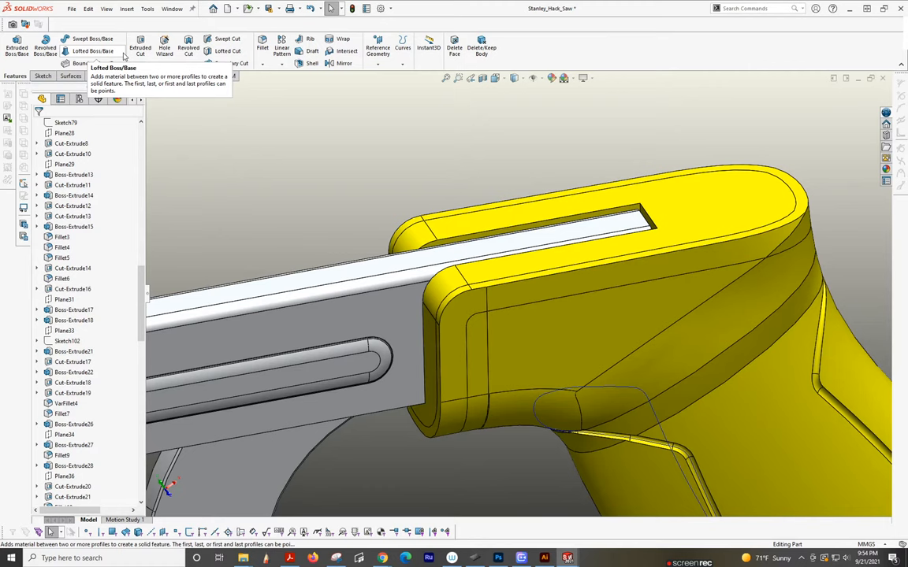
pyautogui.moveTo(227, 38)
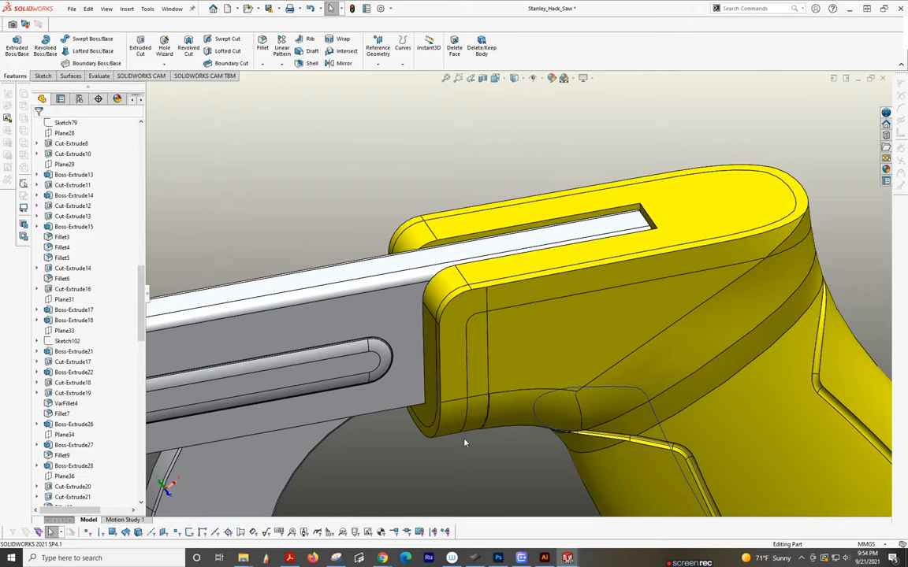
pyautogui.moveTo(227, 38)
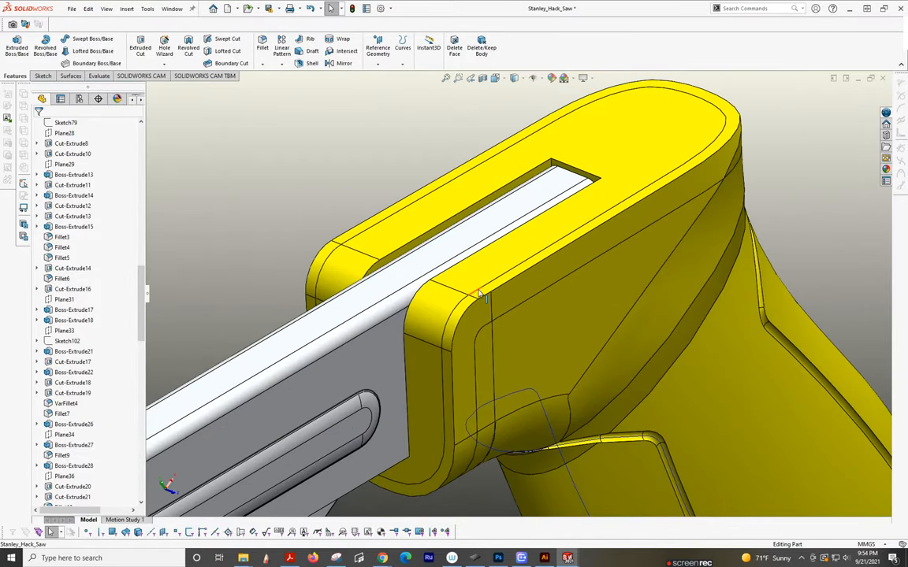
pyautogui.moveTo(479, 296)
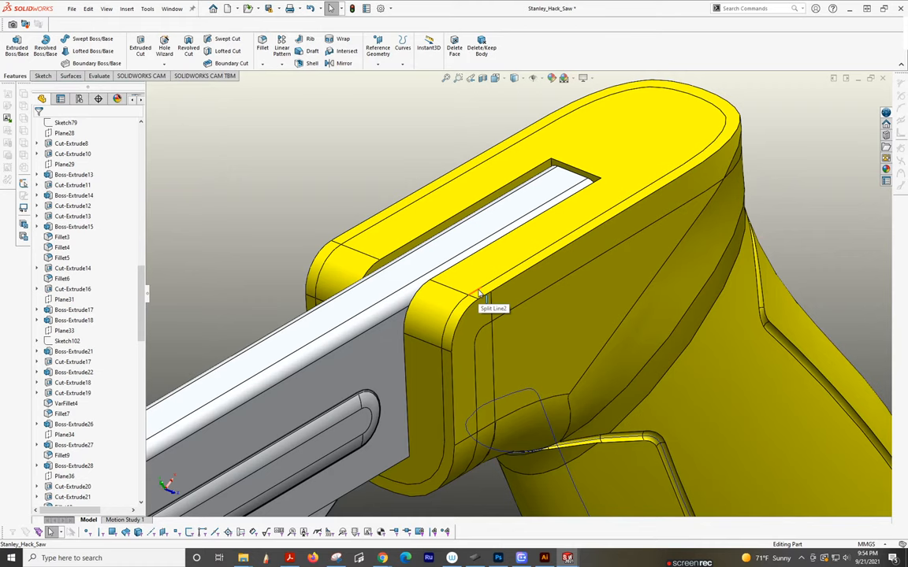
# Select the new split edge on the handle top.
pyautogui.click(479, 297)
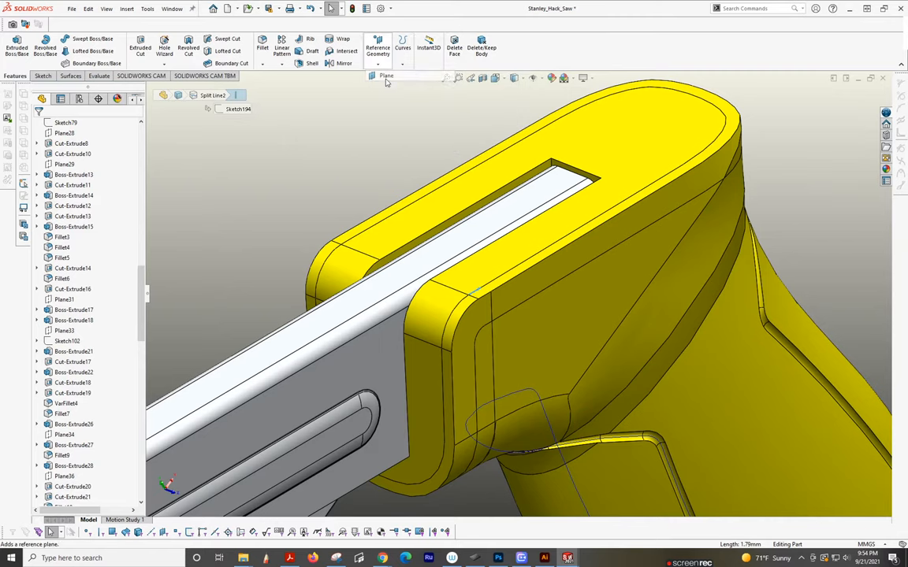
# Create a reference plane and a corner sketch line whose end pierces the handle edge.
pyautogui.click(386, 76)
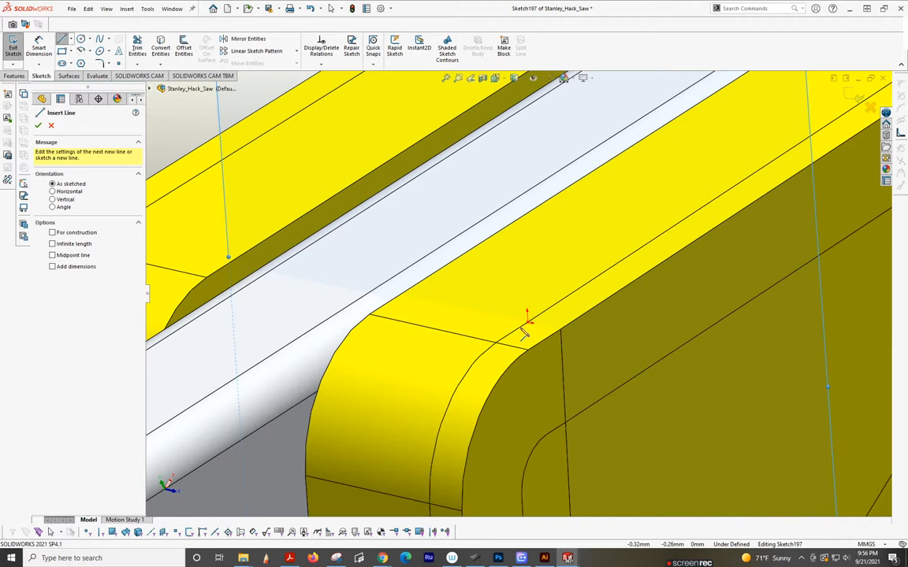
pyautogui.moveTo(524, 331)
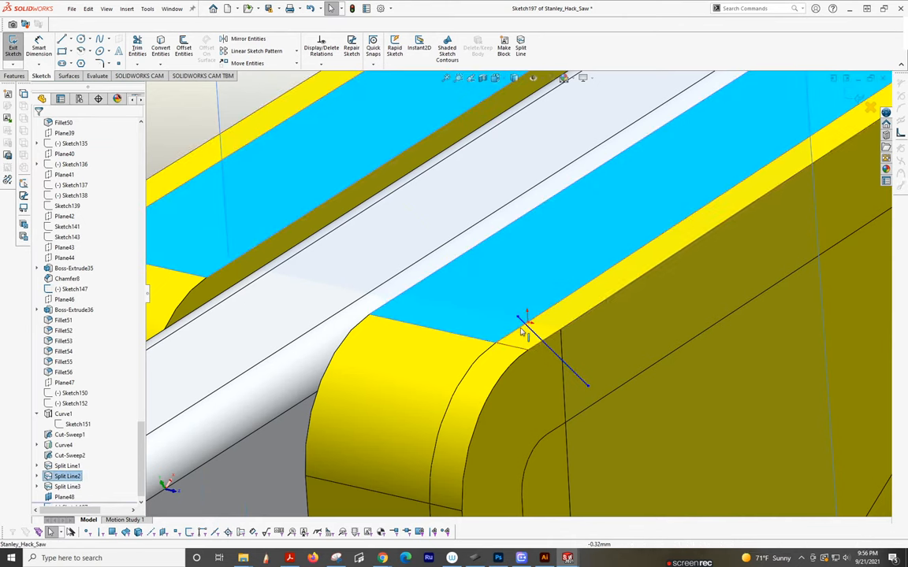
pyautogui.click(381, 316)
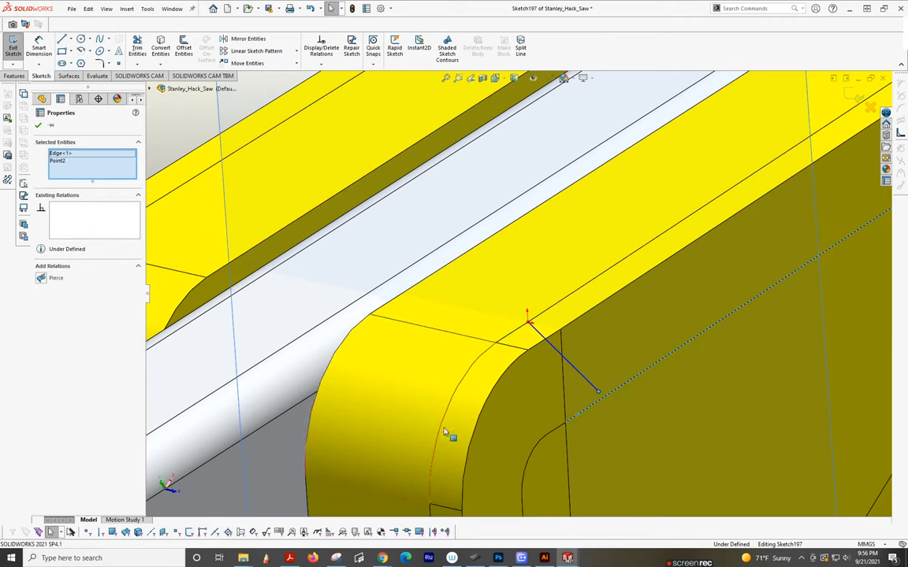
pyautogui.click(57, 277)
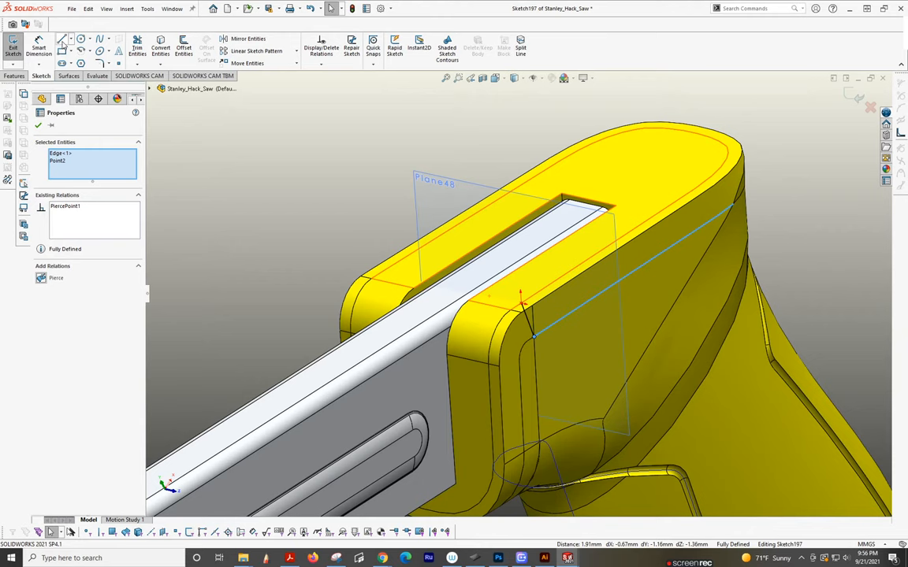
pyautogui.click(38, 126)
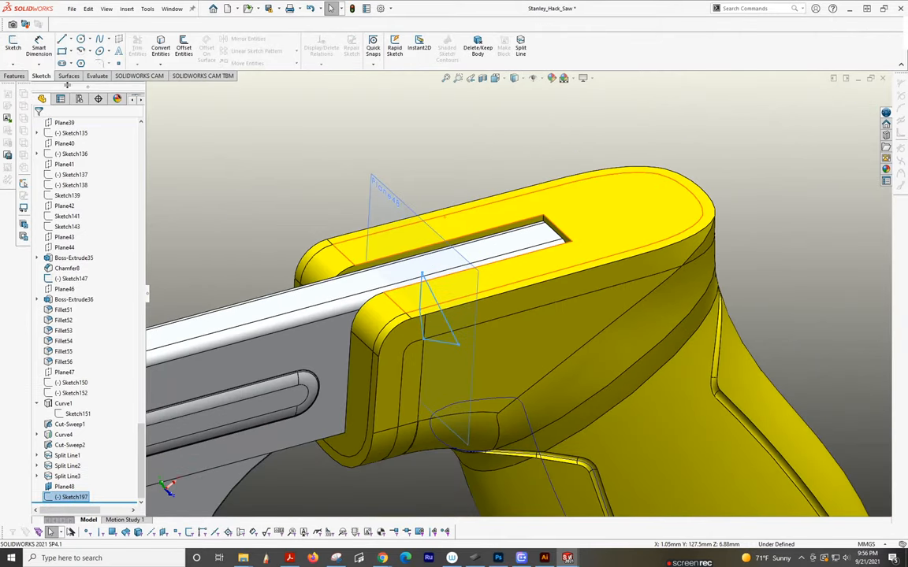
pyautogui.click(13, 75)
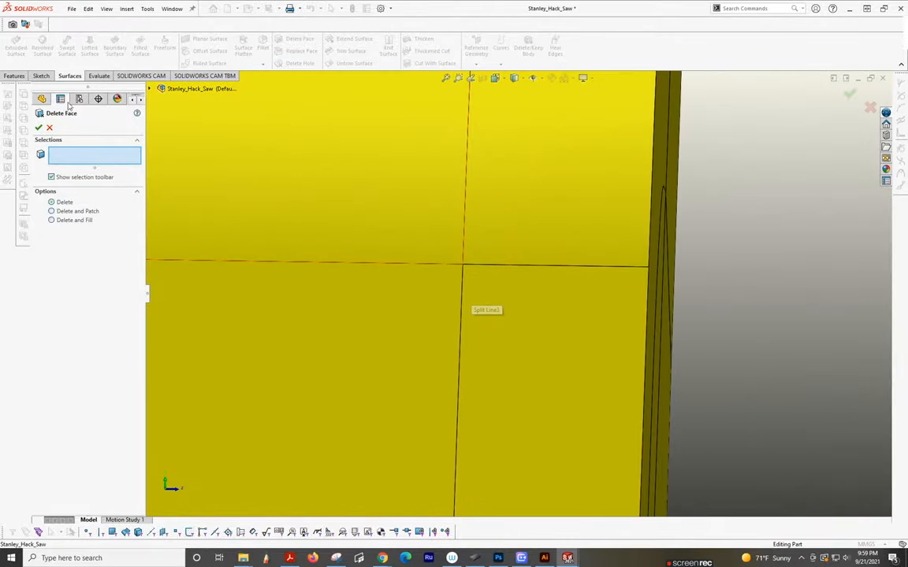
pyautogui.click(38, 126)
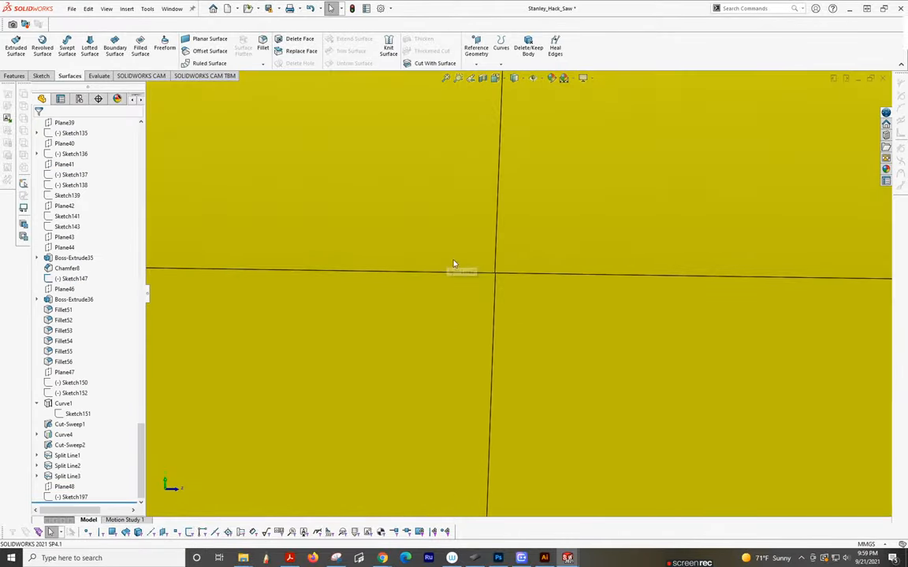
pyautogui.moveTo(593, 406)
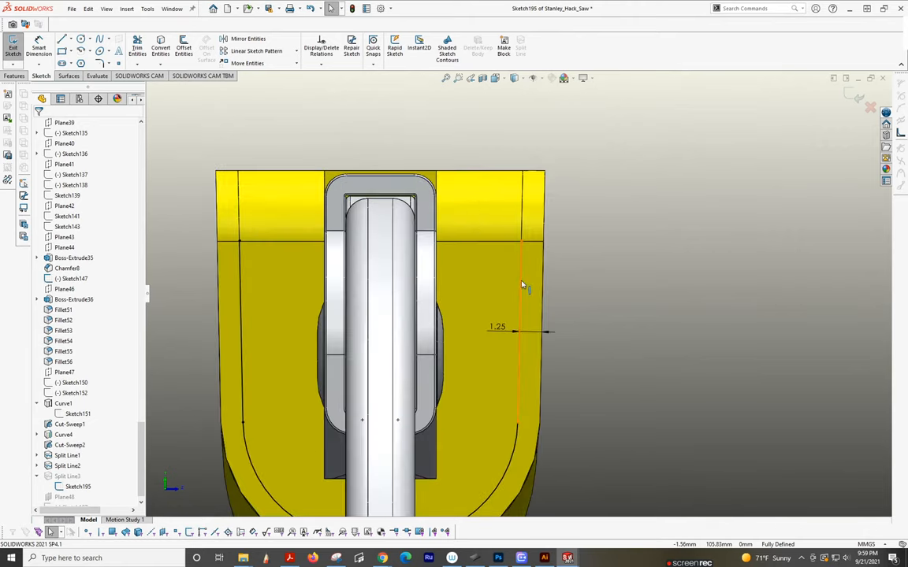
# Dimension the vertical sketch line 1.25 from the handle edge and exit the sketch.
pyautogui.click(520, 331)
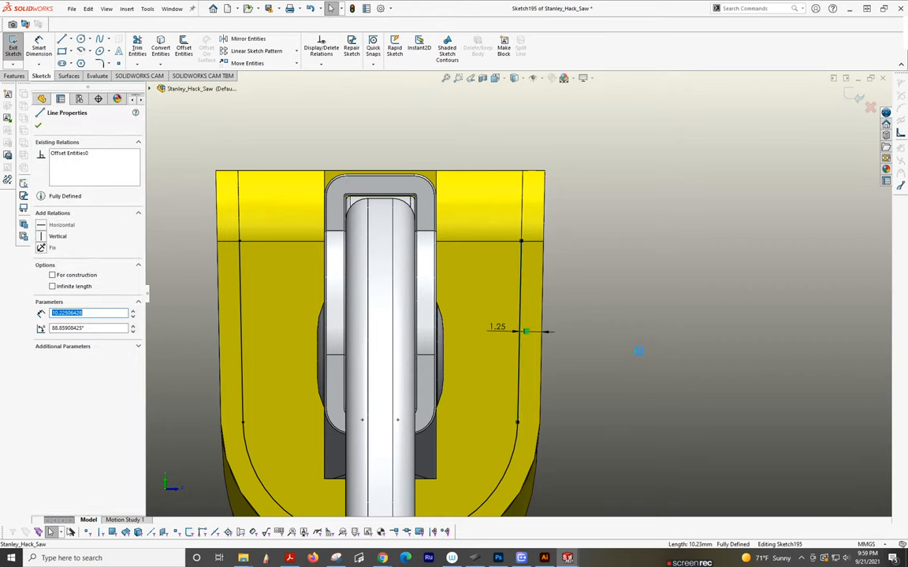
pyautogui.click(38, 124)
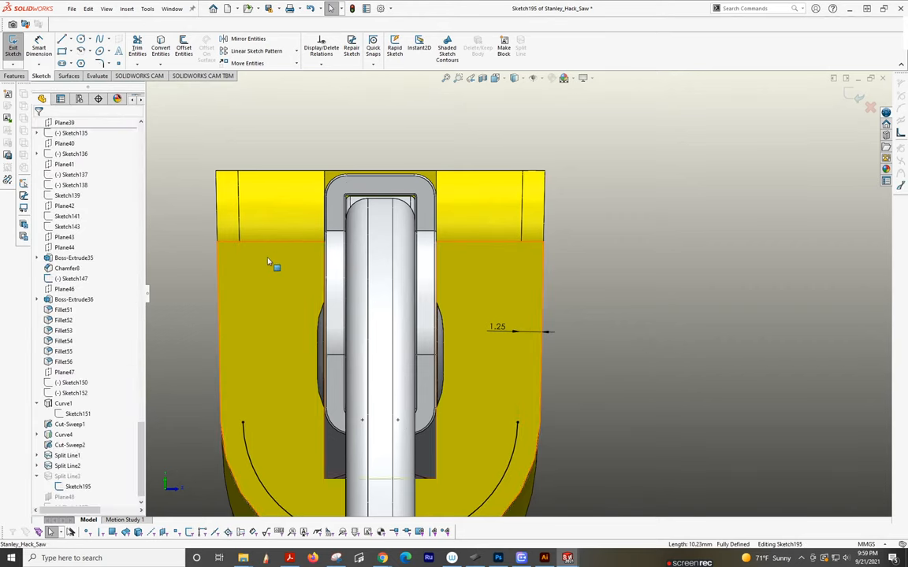
pyautogui.scroll(3)
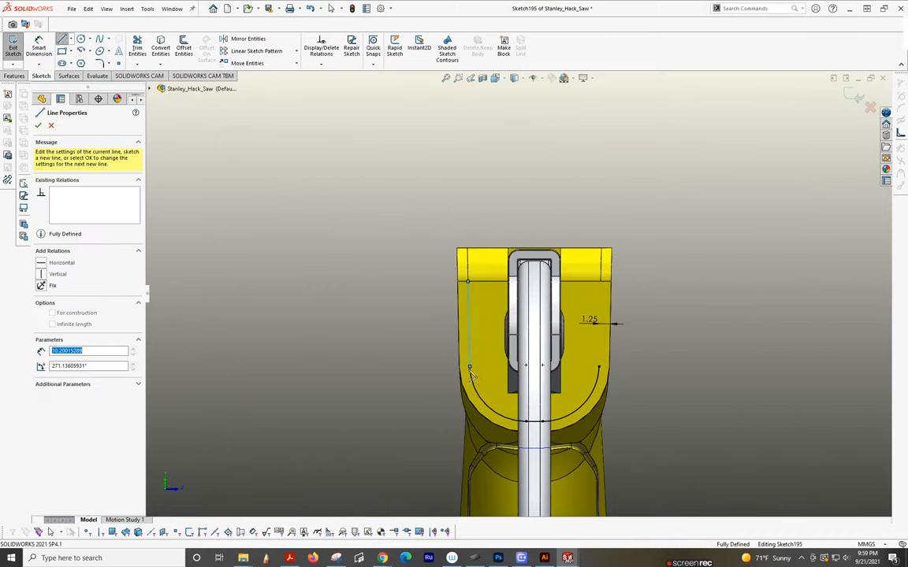
pyautogui.click(38, 126)
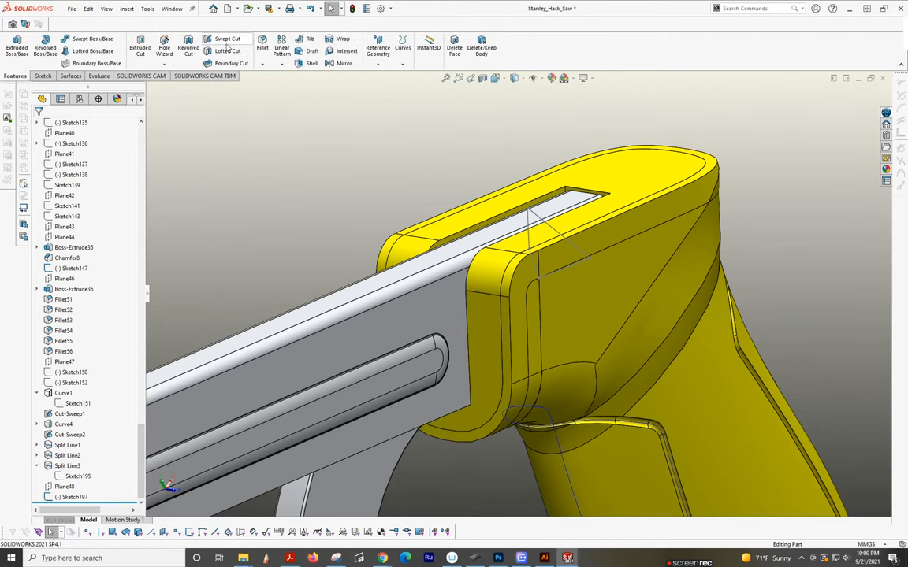
# Start a Cut-Sweep with Sketch107 as the profile and the split-line handle edge as the path.
pyautogui.click(227, 41)
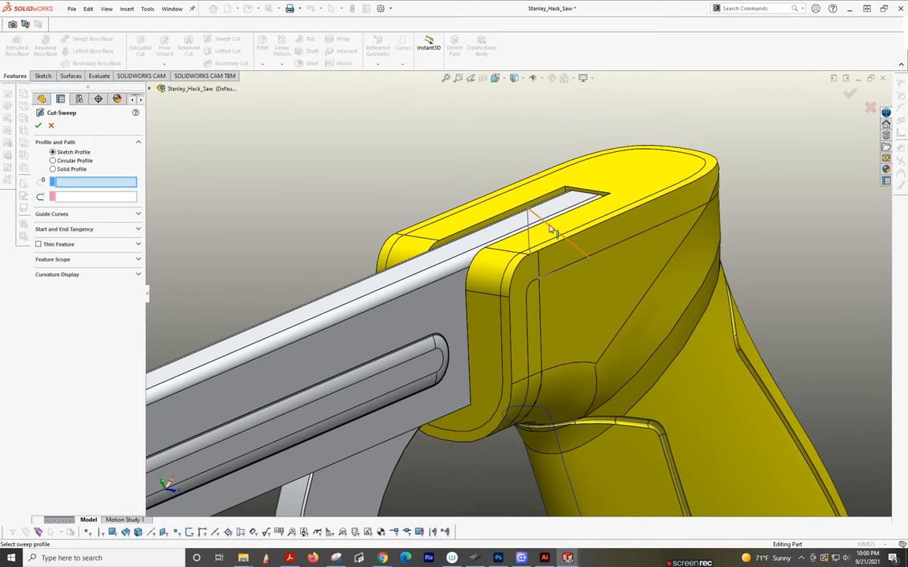
pyautogui.click(550, 233)
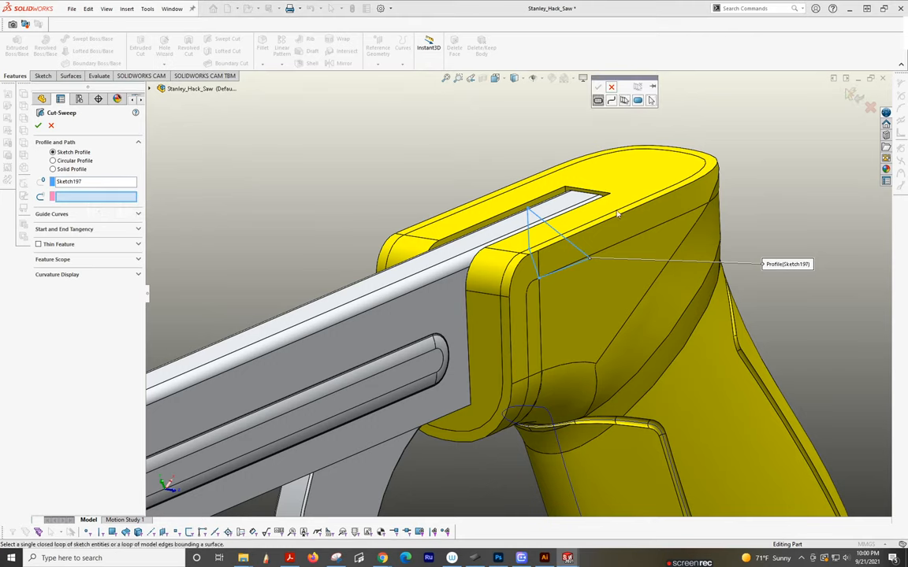
pyautogui.moveTo(596, 207)
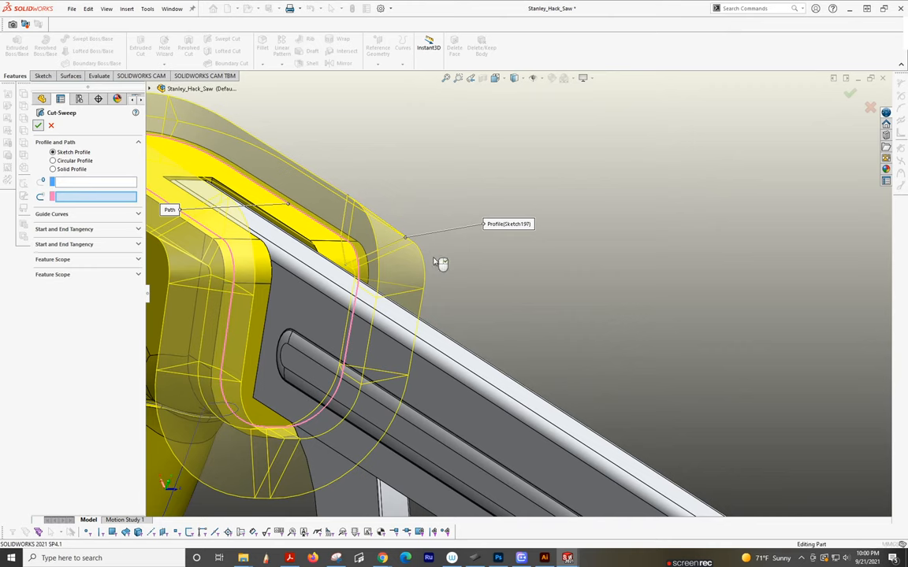
pyautogui.click(849, 95)
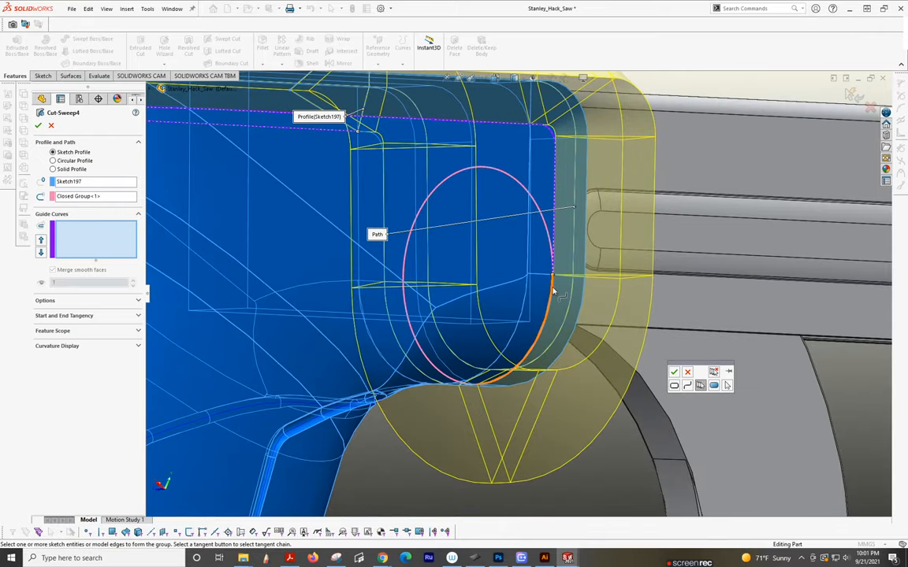
# Accept the closed loop of tangent edges around the handle top as the path and apply the cut.
pyautogui.moveTo(551, 292); pyautogui.dragTo(472, 418)
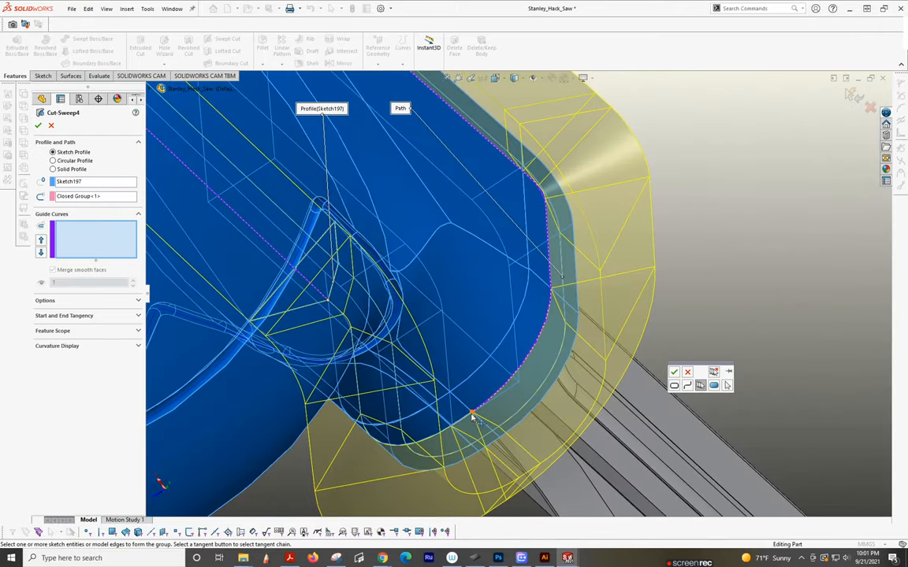
pyautogui.click(469, 416)
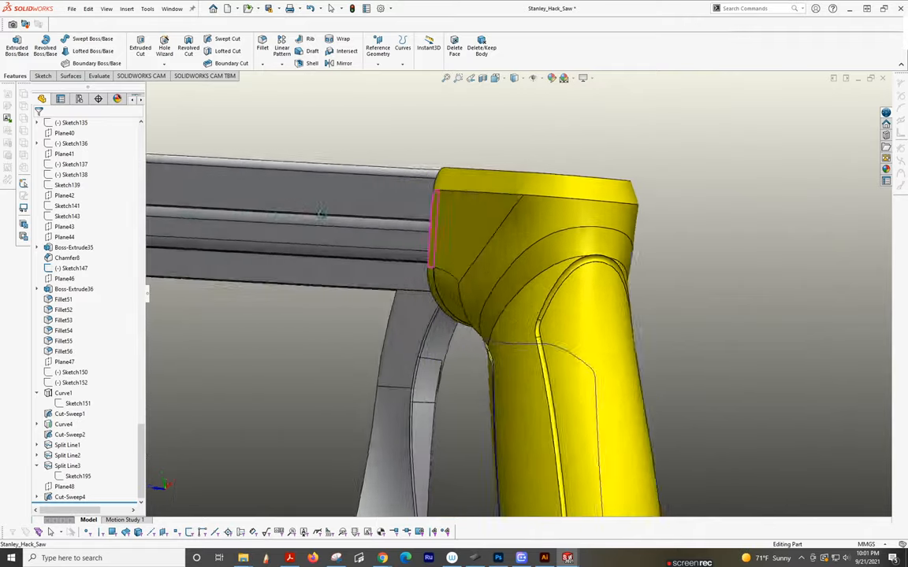
pyautogui.moveTo(536, 315); pyautogui.dragTo(473, 236)
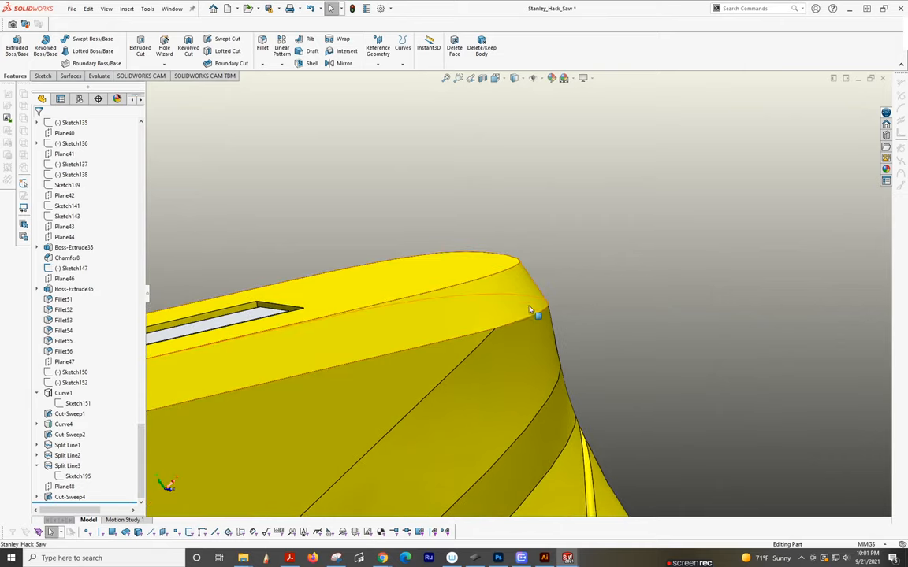
pyautogui.moveTo(536, 315); pyautogui.dragTo(595, 283)
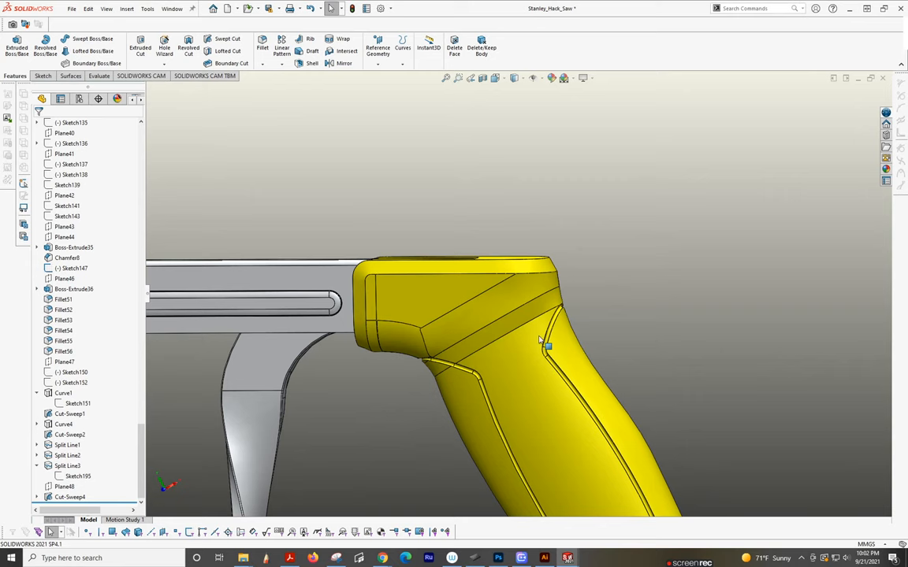
pyautogui.moveTo(547, 345); pyautogui.dragTo(504, 264)
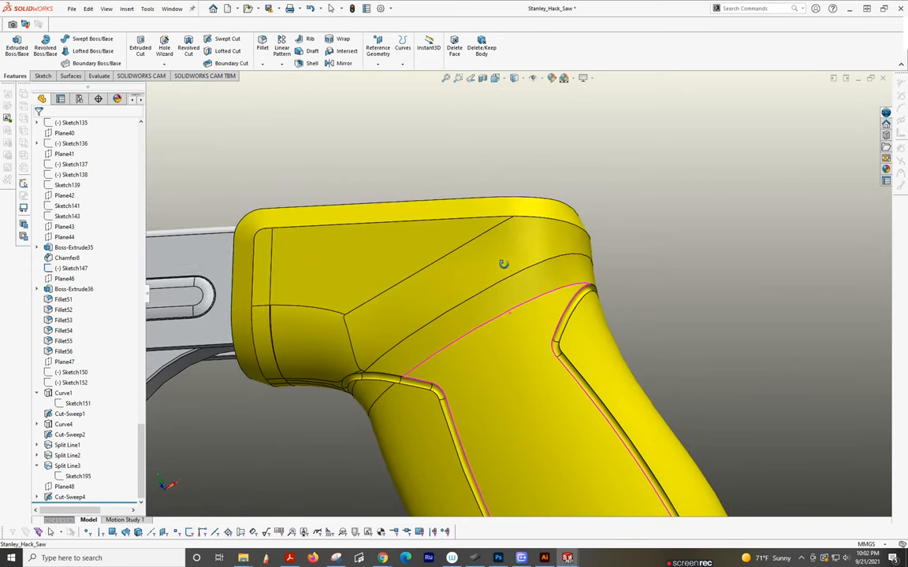